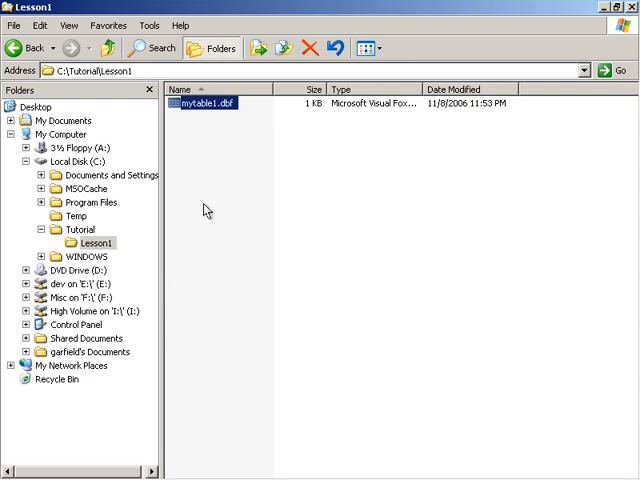
pyautogui.moveTo(314, 222)
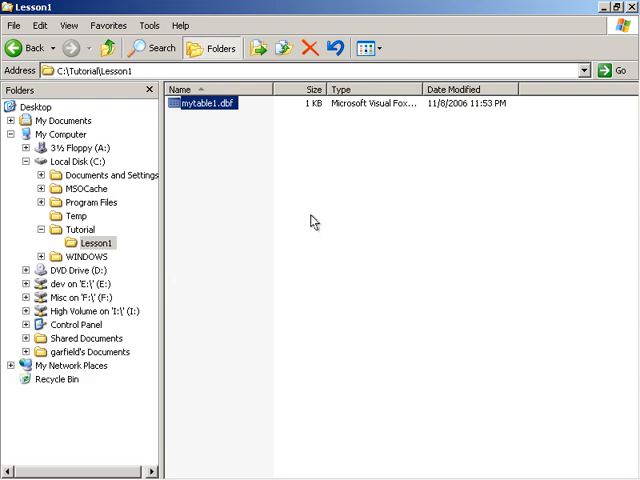
# Open mytable1.dbf from C:\Tutorial\Lesson1, launching Visual FoxPro
pyautogui.doubleClick(208, 104)
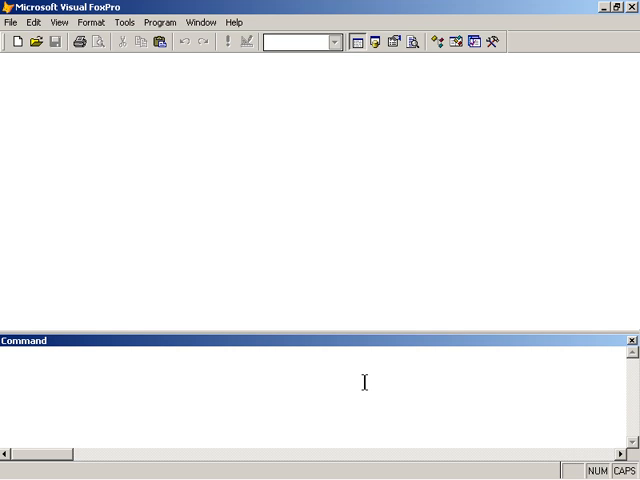
# Run ?FULLPATH(CURDIR()) to show the current directory, C:\PROGRAM FILES\MICROSOFT VISUAL FOXPRO 9\
pyautogui.write('?')
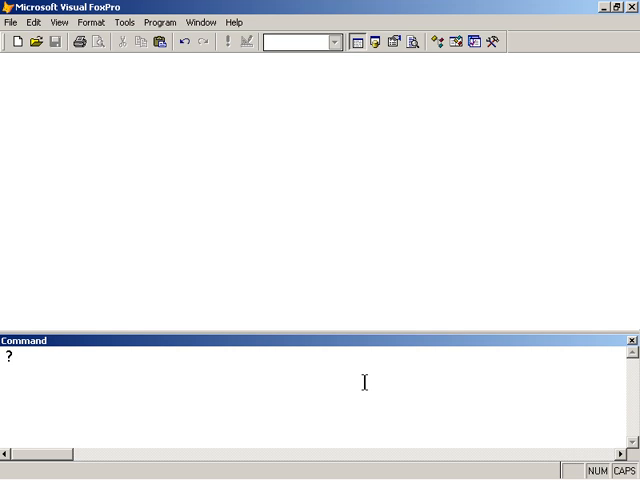
pyautogui.write('FULL')
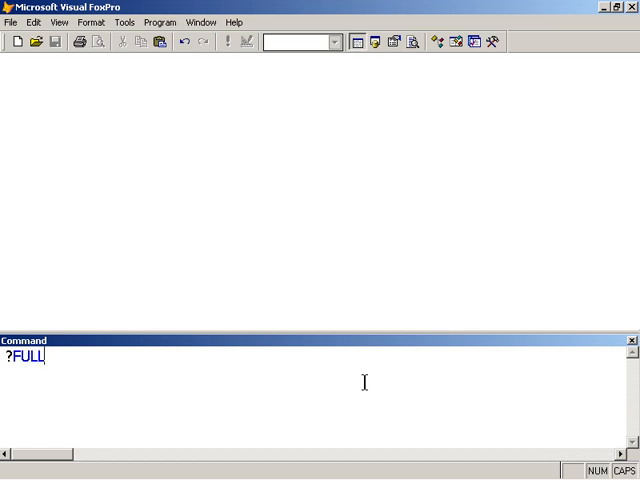
pyautogui.write('PATH(CURDIR(')
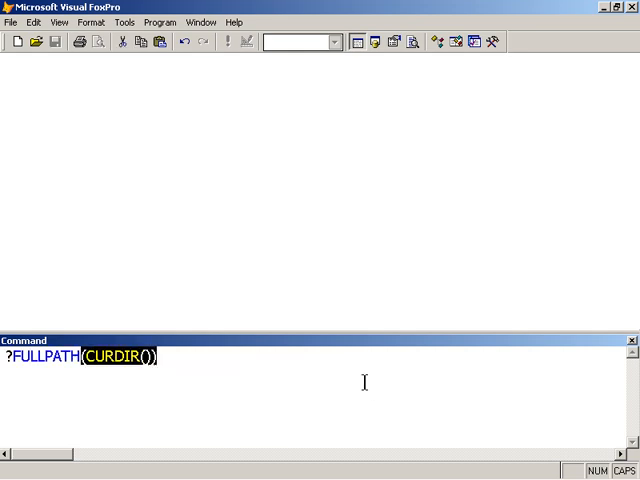
pyautogui.press('Return')
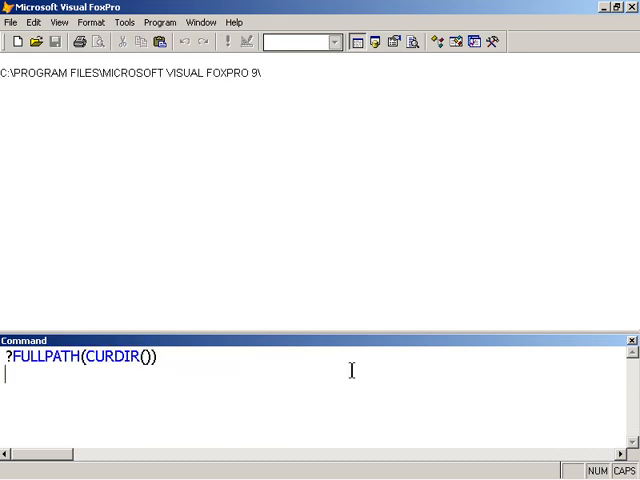
pyautogui.moveTo(204, 88)
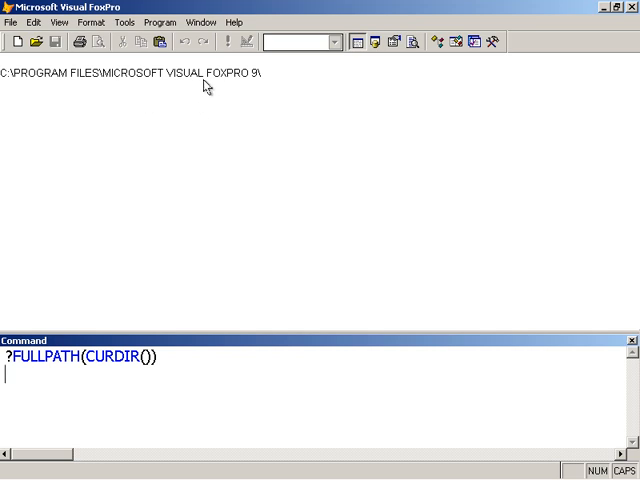
pyautogui.moveTo(56, 322)
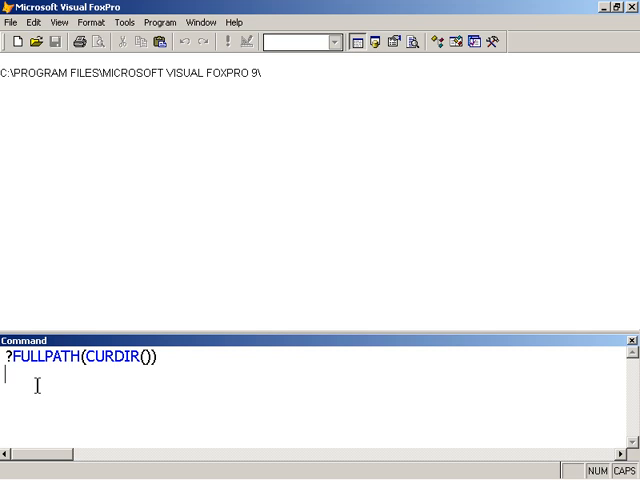
# Use SET DEFAULT TO ? and pick Tutorial\Lesson1 as the default directory
pyautogui.write('SET')
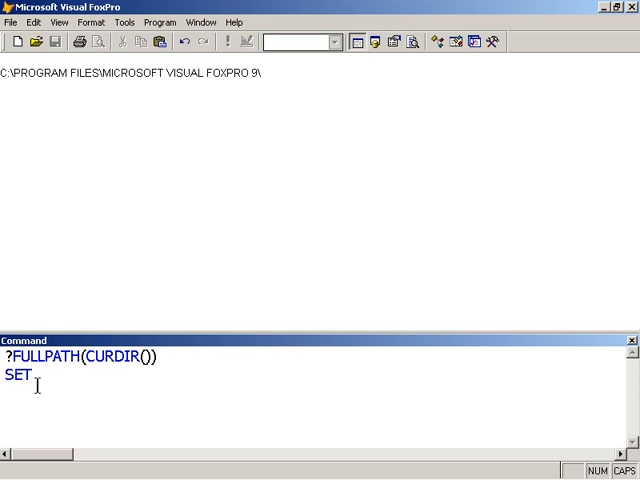
pyautogui.write('DEF')
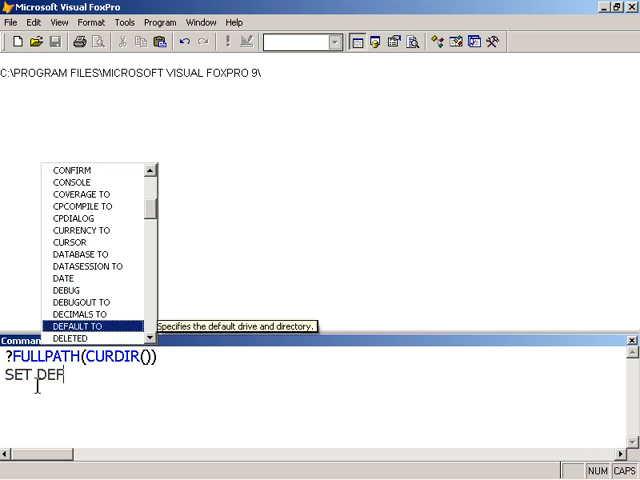
pyautogui.click(80, 324)
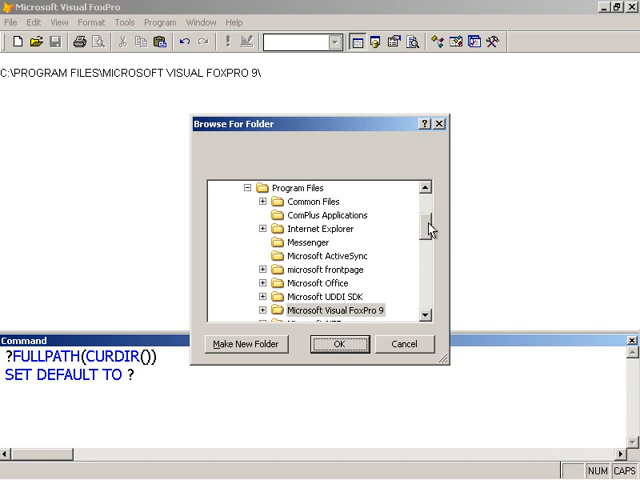
pyautogui.scroll(3)
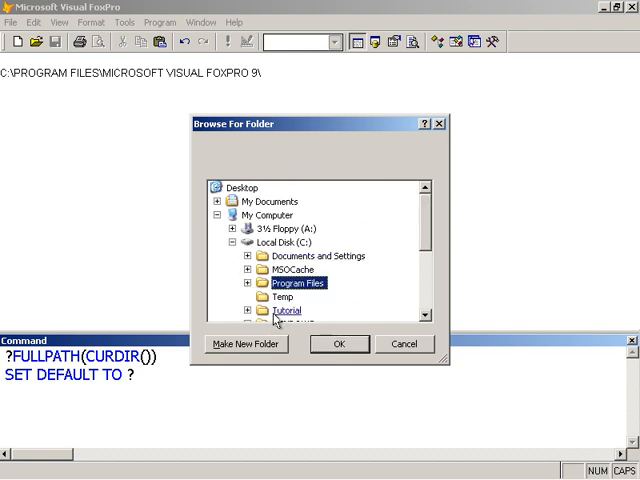
pyautogui.click(292, 320)
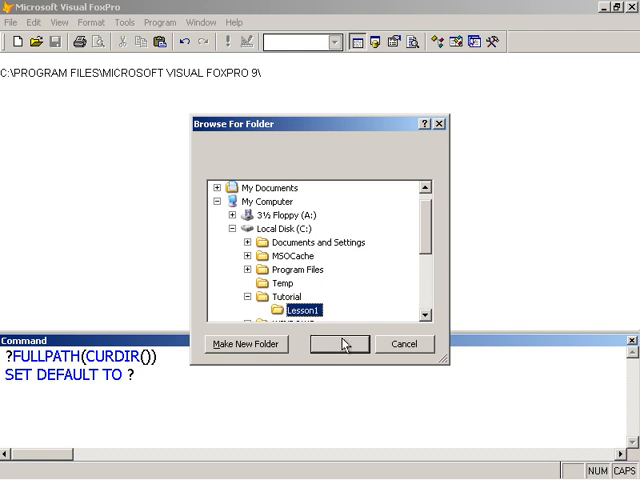
pyautogui.click(338, 344)
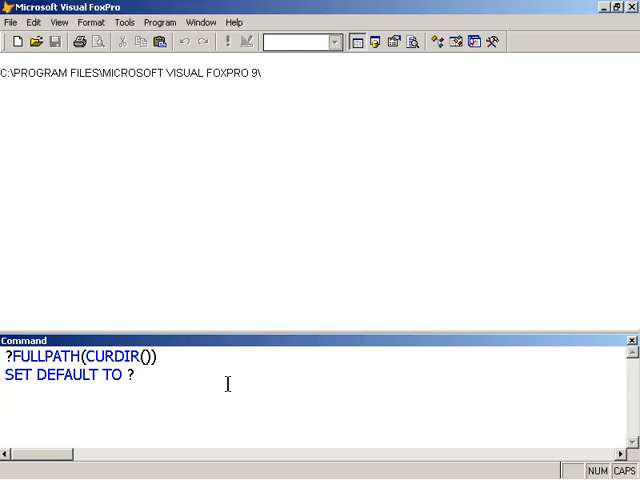
# Rerun ?FULLPATH(CURDIR()) to confirm C:\TUTORIAL\LESSON1\ is current
pyautogui.press('Return')
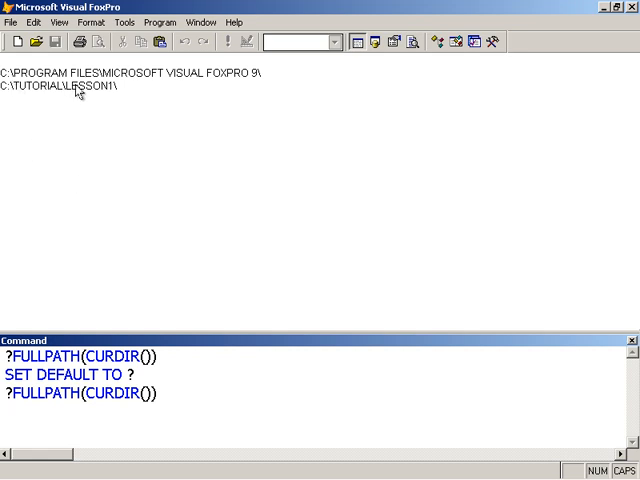
pyautogui.moveTo(114, 176)
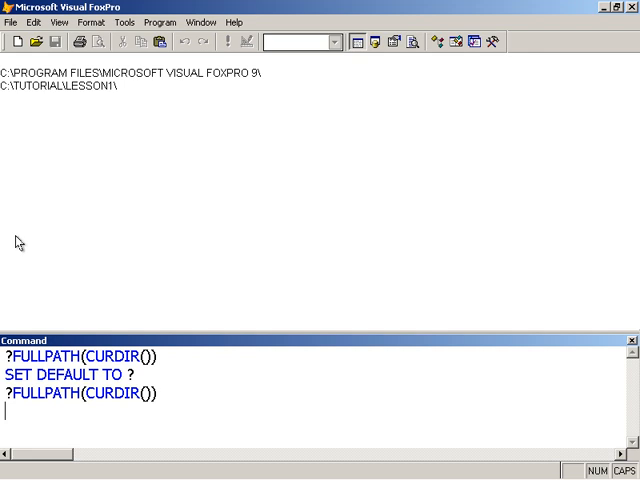
pyautogui.moveTo(72, 416)
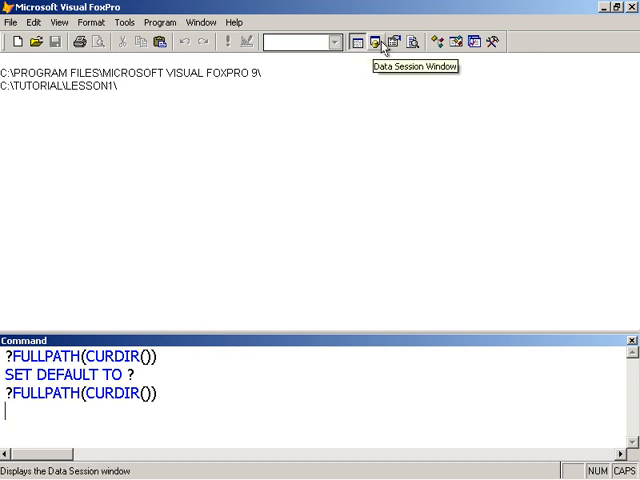
# Show the Data Session window for the default session, glancing at the Window menu
pyautogui.click(370, 42)
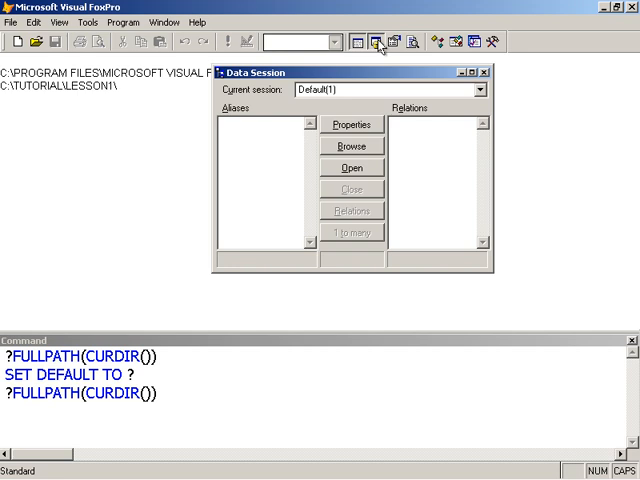
pyautogui.click(164, 22)
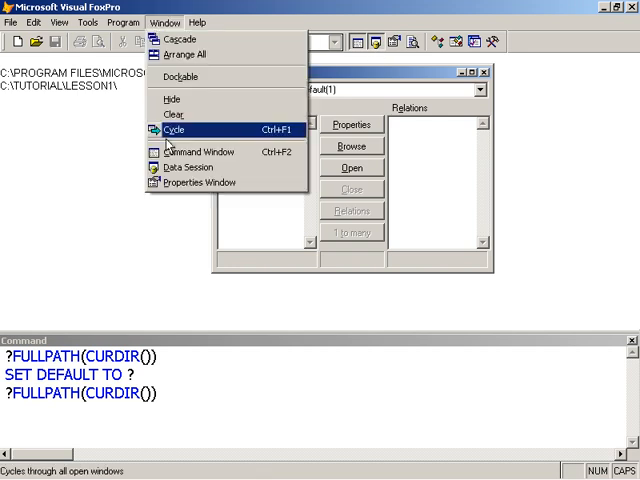
pyautogui.click(188, 168)
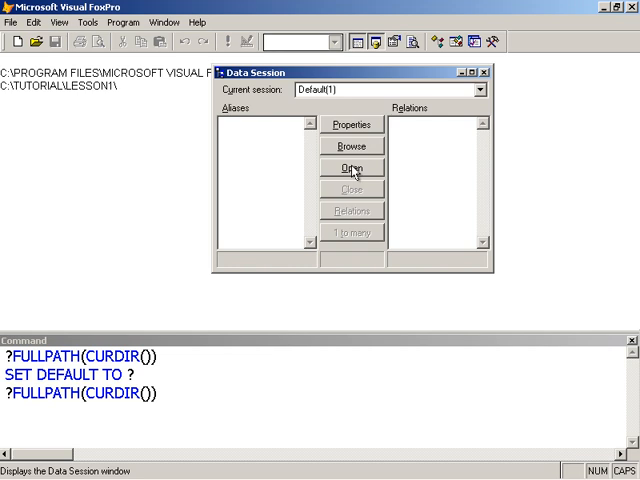
# Open mytable1.dbf into the data session as shared work area 1 with 5 records
pyautogui.click(352, 168)
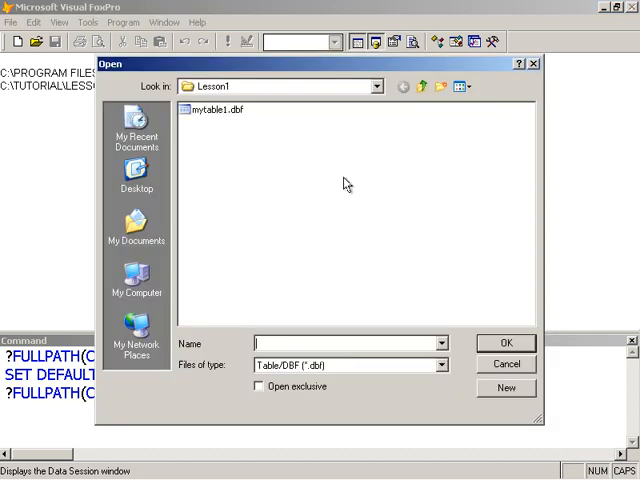
pyautogui.moveTo(264, 116)
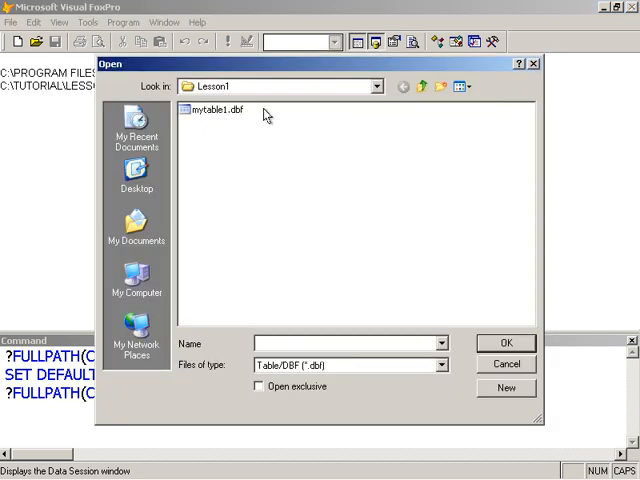
pyautogui.moveTo(238, 126)
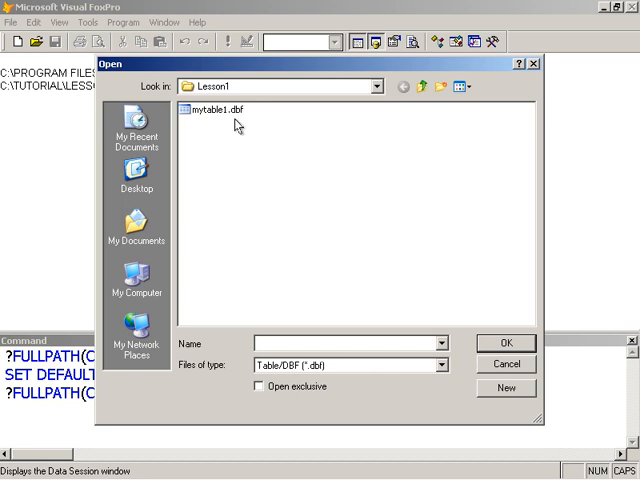
pyautogui.click(212, 108)
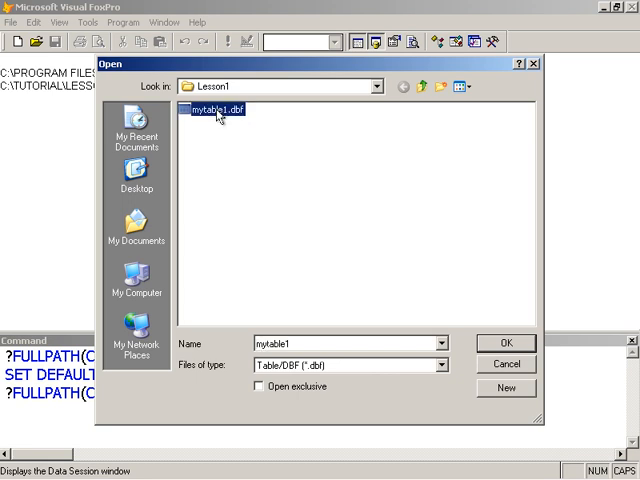
pyautogui.click(506, 344)
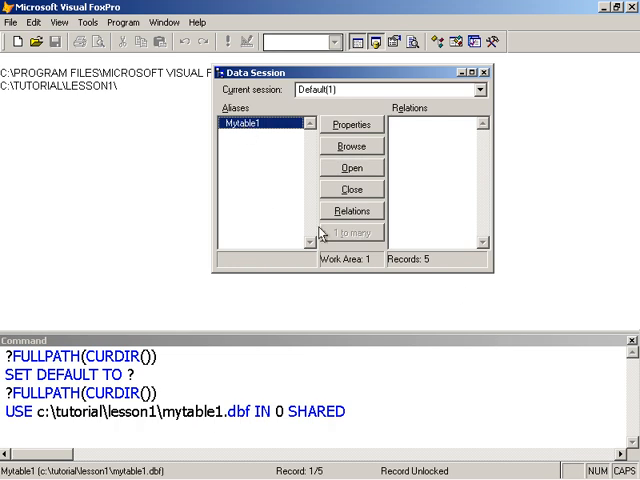
pyautogui.moveTo(360, 272)
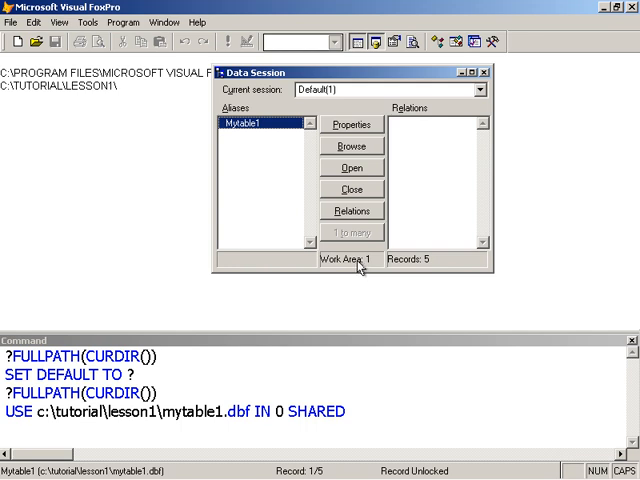
pyautogui.moveTo(296, 210)
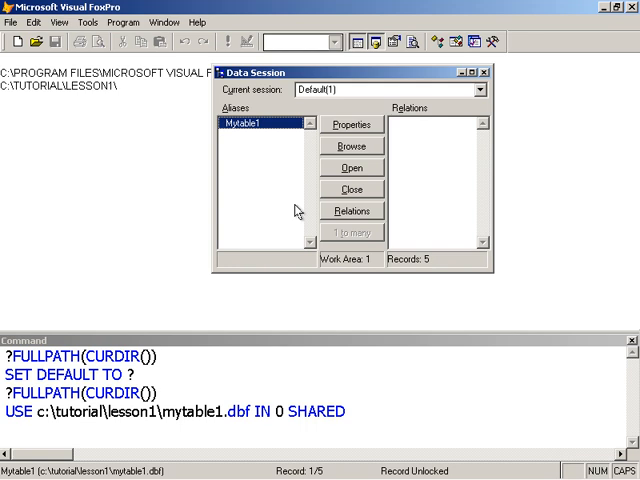
pyautogui.moveTo(292, 232)
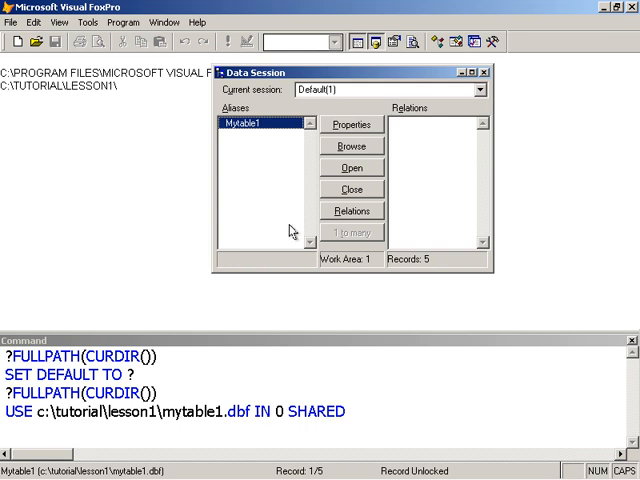
pyautogui.moveTo(276, 180)
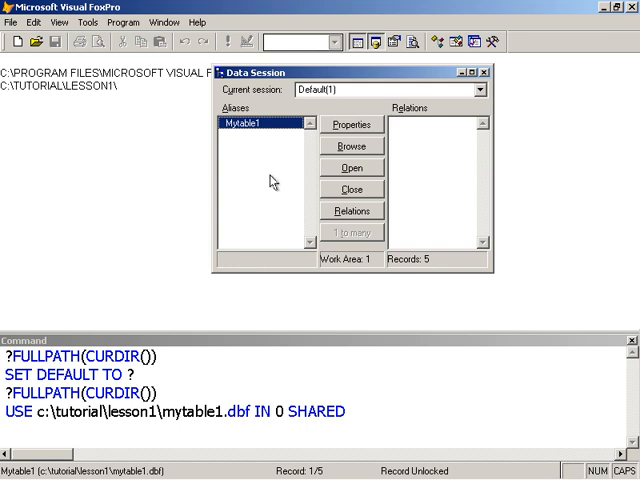
pyautogui.moveTo(368, 272)
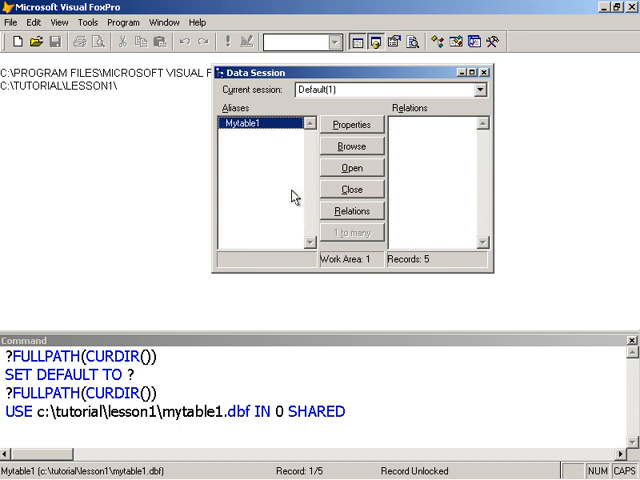
pyautogui.moveTo(280, 160)
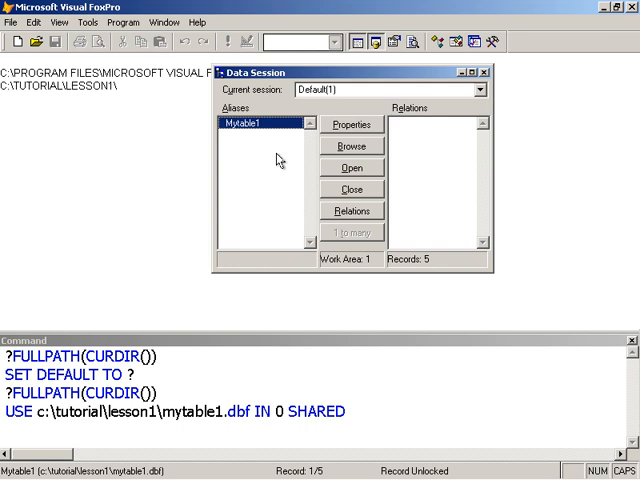
pyautogui.moveTo(280, 132)
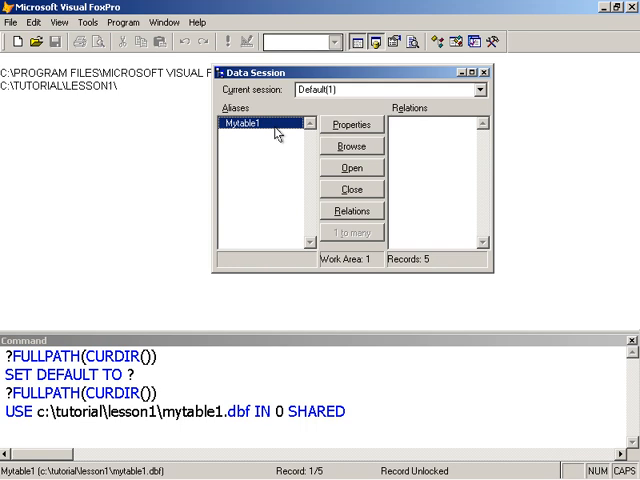
pyautogui.moveTo(364, 276)
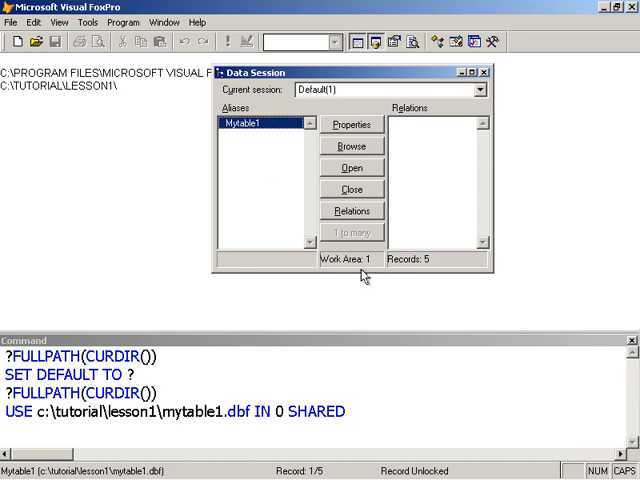
pyautogui.moveTo(364, 272)
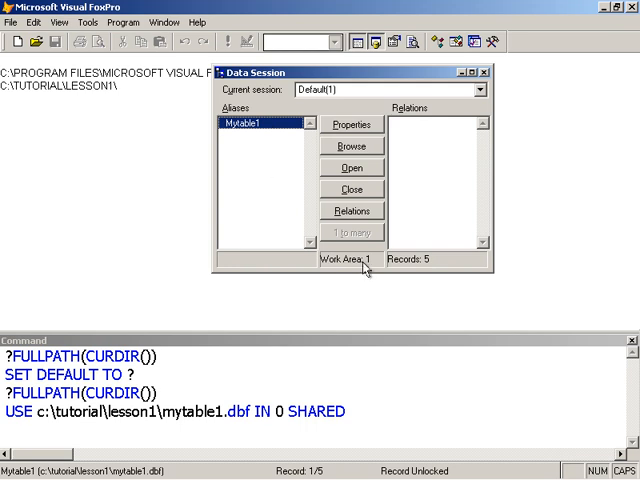
pyautogui.moveTo(256, 128)
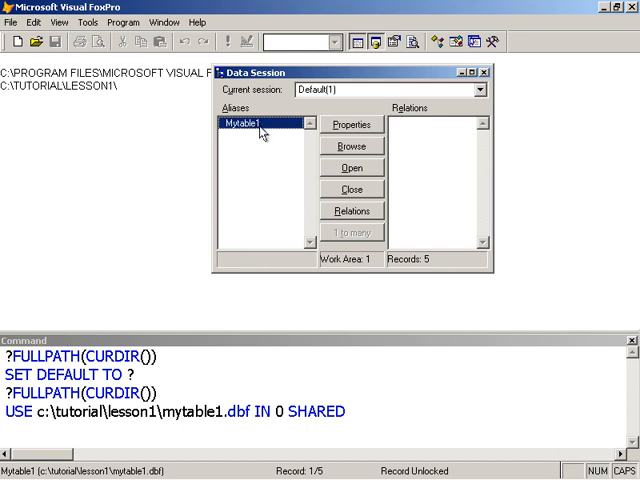
pyautogui.moveTo(292, 166)
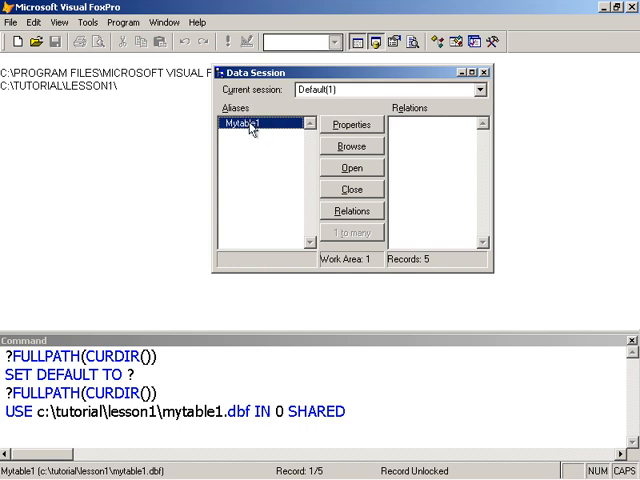
pyautogui.moveTo(420, 128)
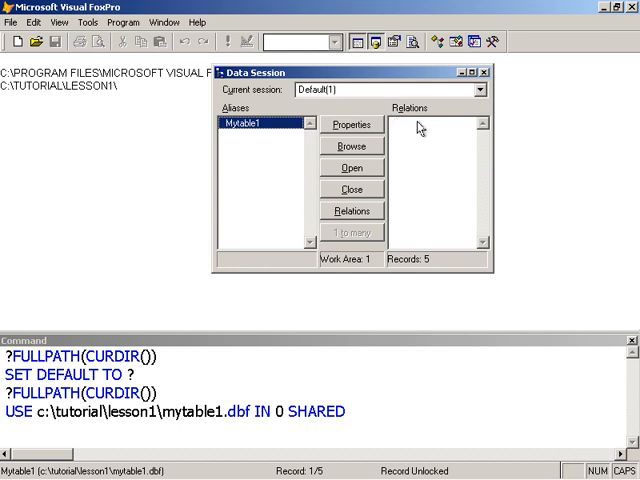
pyautogui.moveTo(408, 116)
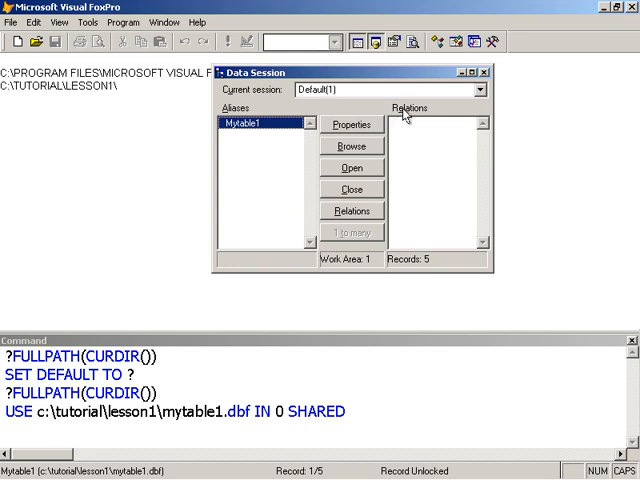
pyautogui.moveTo(412, 150)
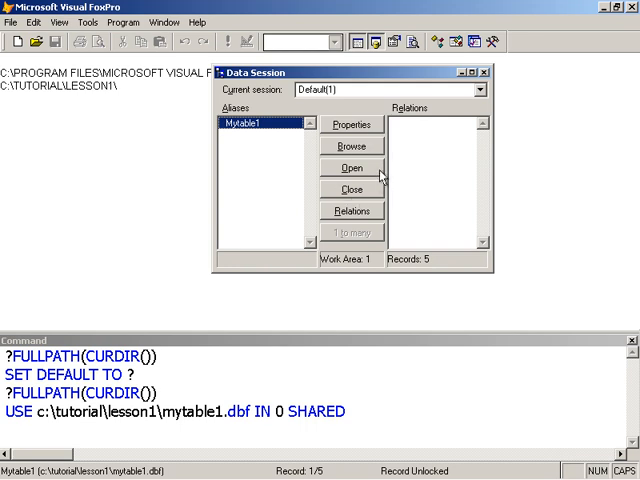
pyautogui.moveTo(424, 168)
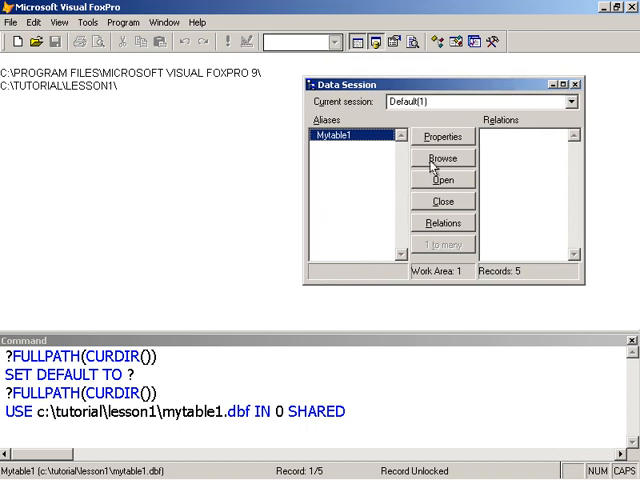
pyautogui.click(440, 158)
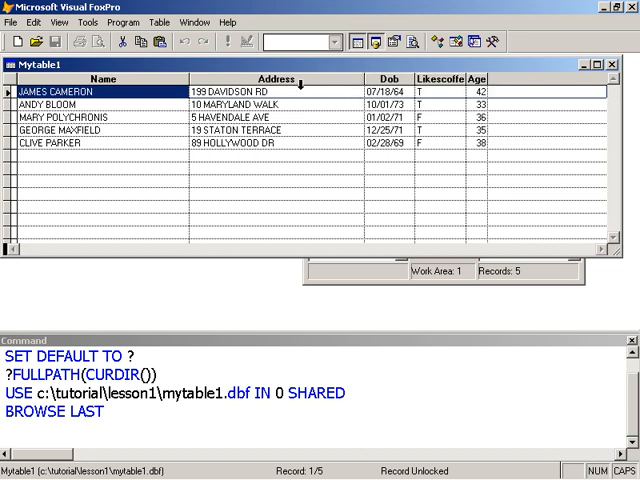
pyautogui.moveTo(238, 72)
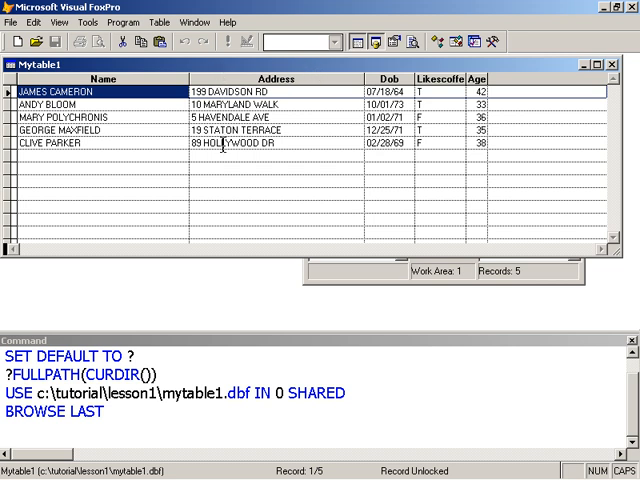
pyautogui.moveTo(312, 76)
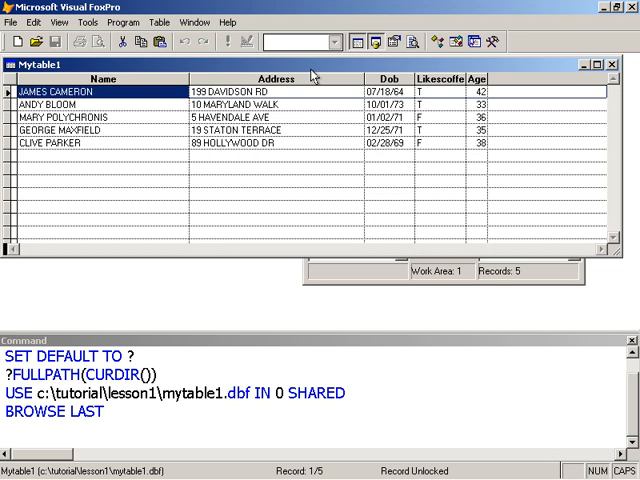
pyautogui.moveTo(330, 78)
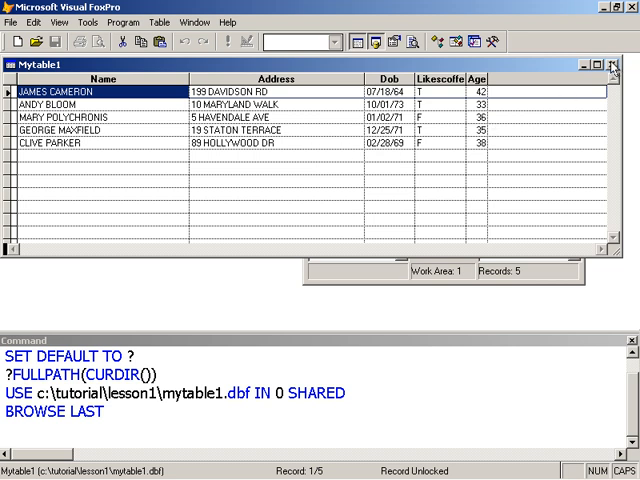
pyautogui.moveTo(526, 90)
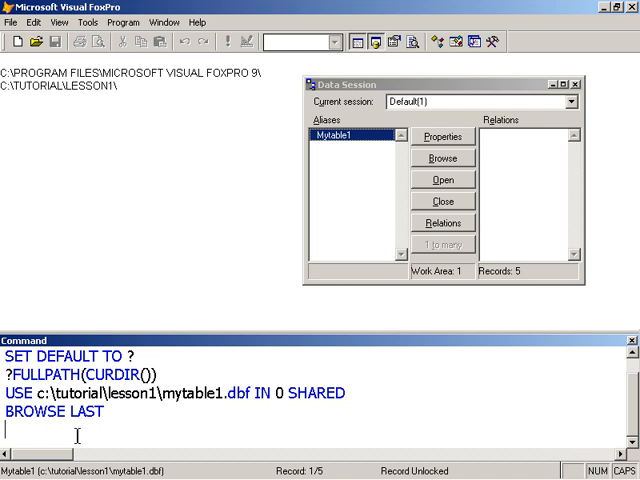
# Enter MODIFY STRUCTURE in the Command window for mytable1
pyautogui.write('MOD')
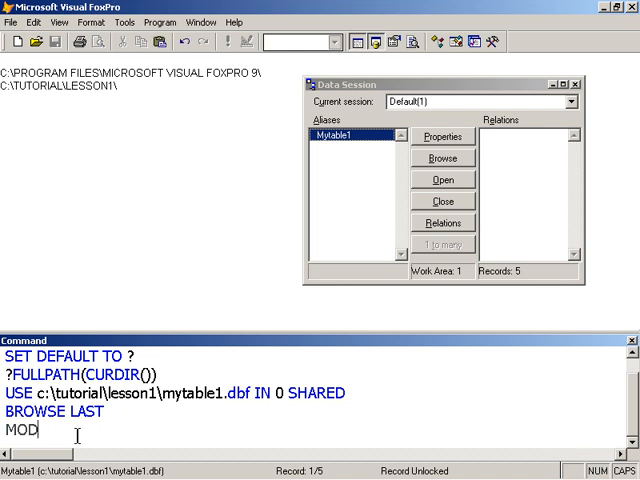
pyautogui.write('IY STRU')
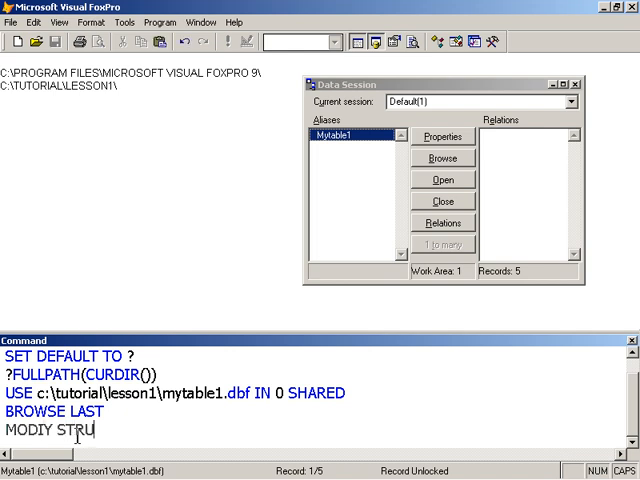
pyautogui.write('CTURE')
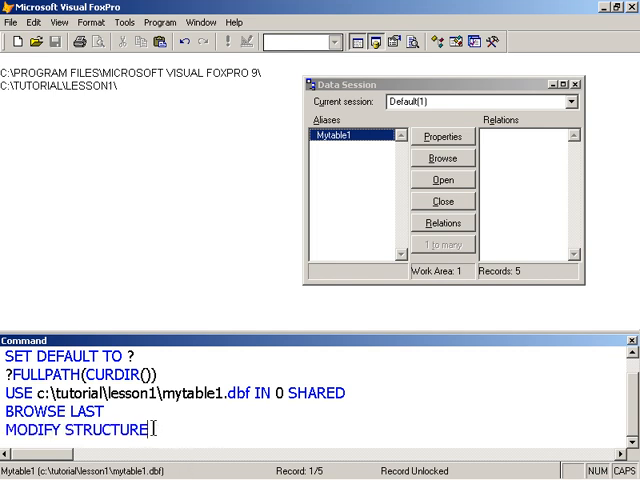
pyautogui.press('Return')
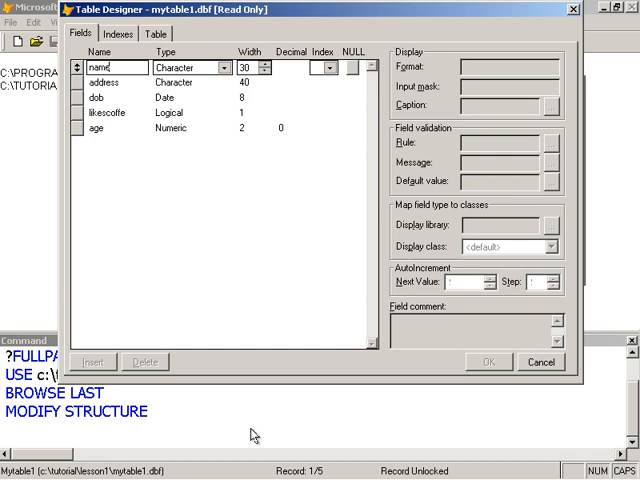
pyautogui.moveTo(192, 210)
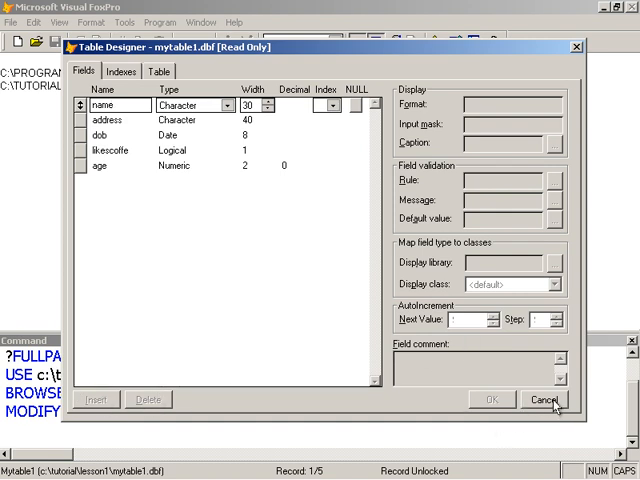
pyautogui.click(544, 400)
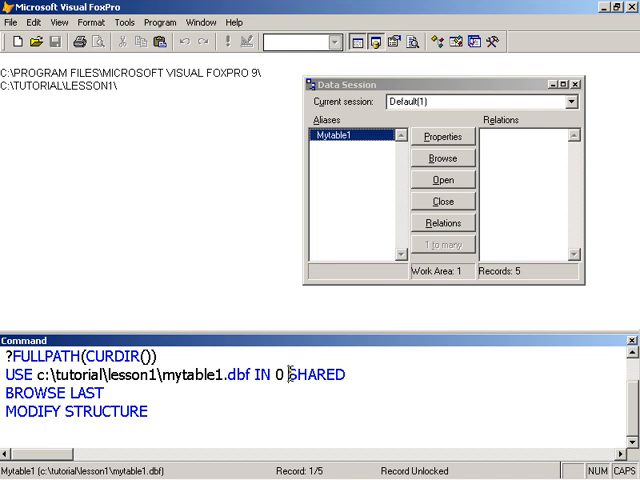
pyautogui.moveTo(296, 288)
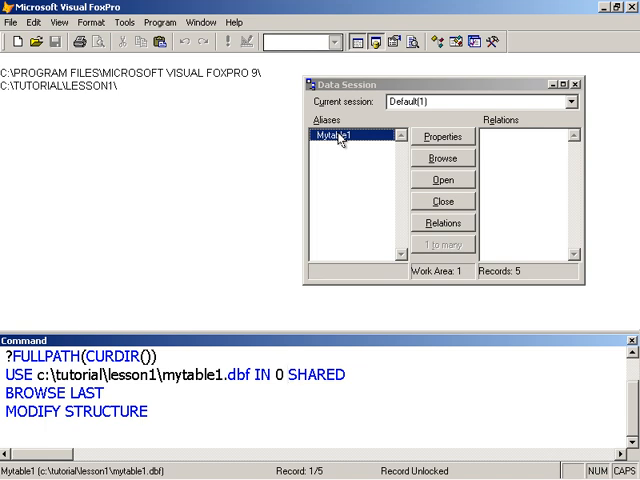
pyautogui.moveTo(344, 226)
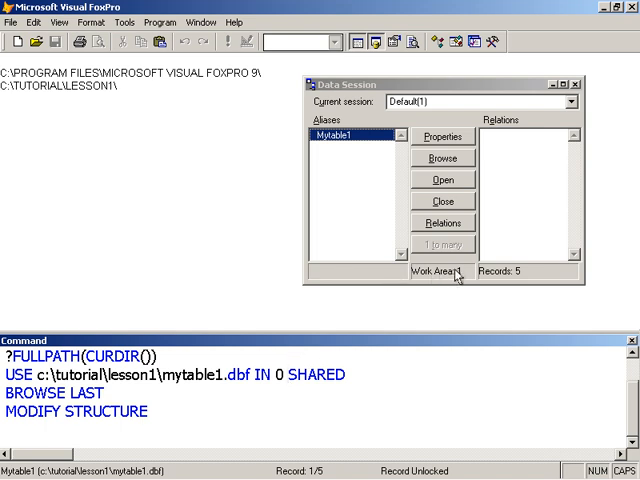
pyautogui.moveTo(412, 304)
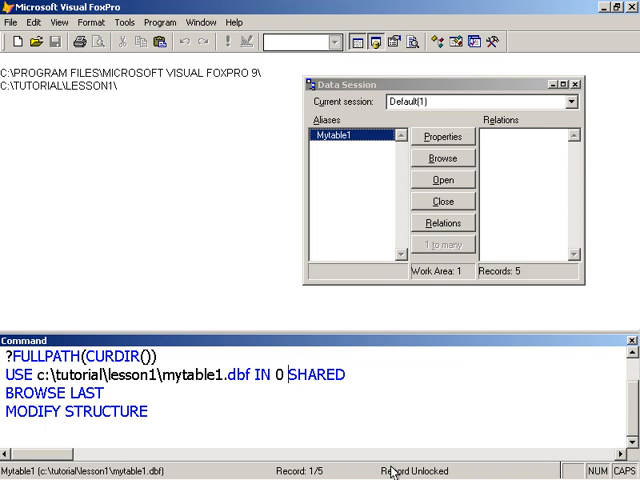
pyautogui.moveTo(368, 320)
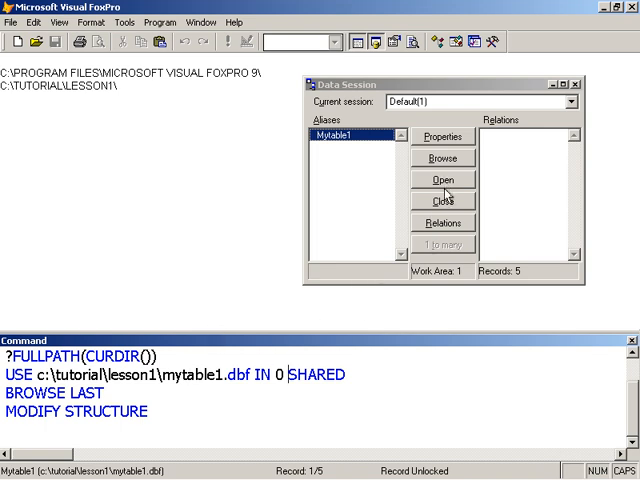
# Close Mytable1 and reopen mytable1.dbf in exclusive mode
pyautogui.click(440, 200)
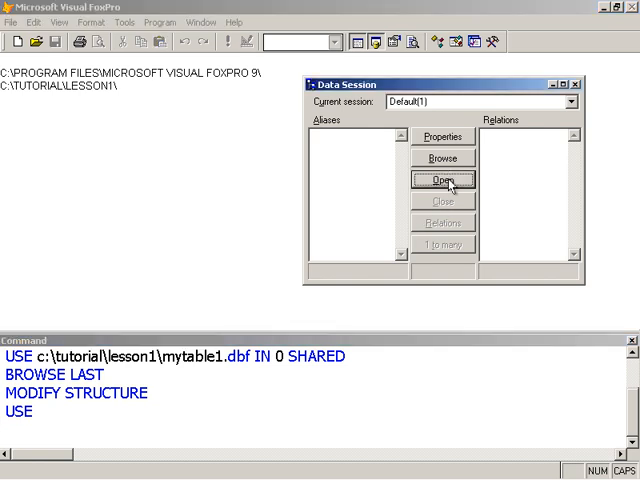
pyautogui.click(440, 180)
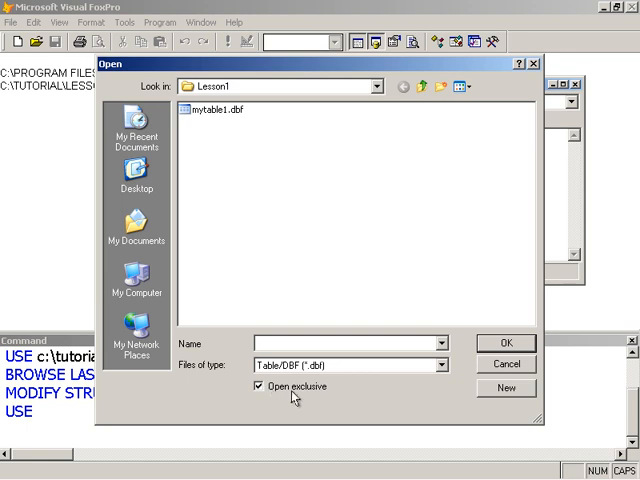
pyautogui.click(210, 110)
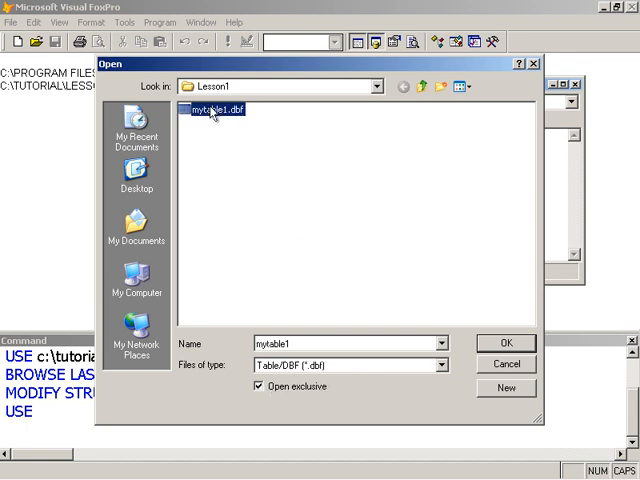
pyautogui.click(506, 344)
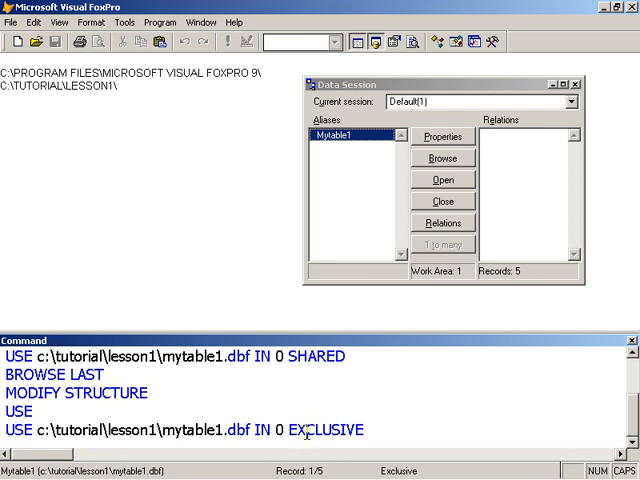
pyautogui.moveTo(370, 408)
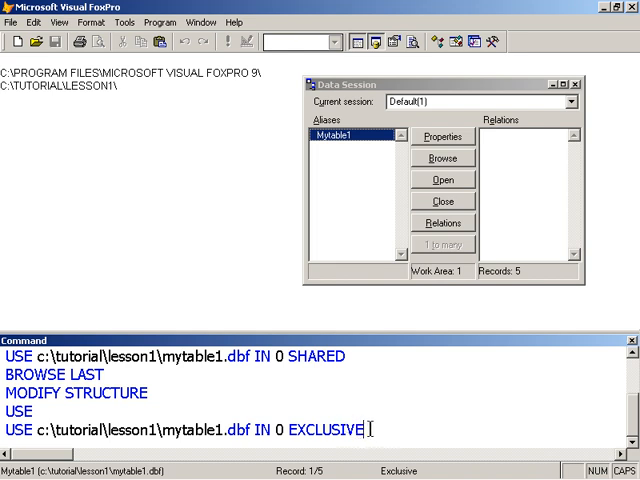
pyautogui.moveTo(424, 314)
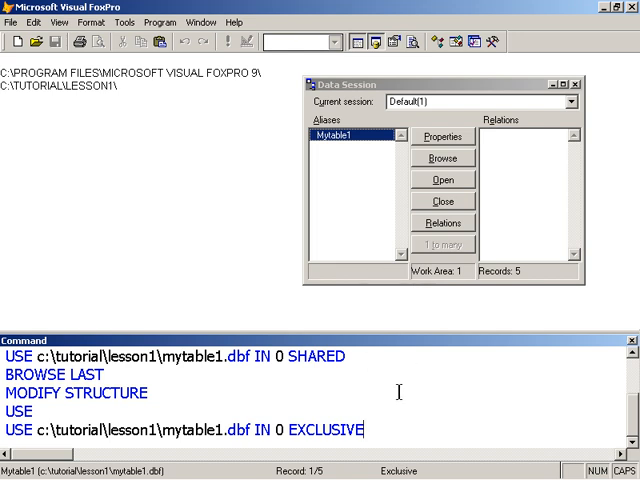
pyautogui.moveTo(364, 164)
pyautogui.write('MODIFY STRUCTURE')
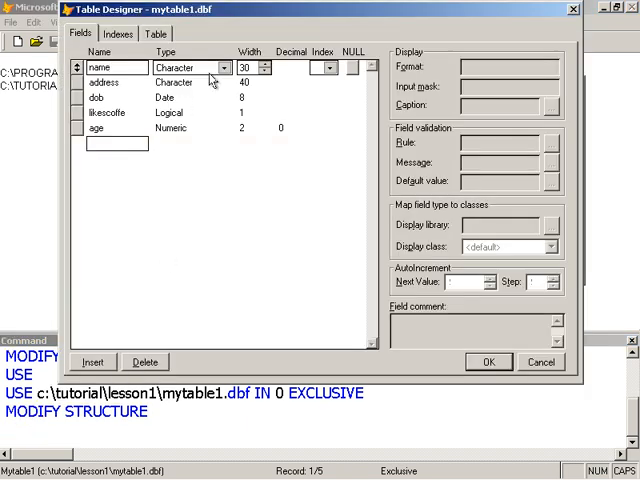
pyautogui.moveTo(136, 308)
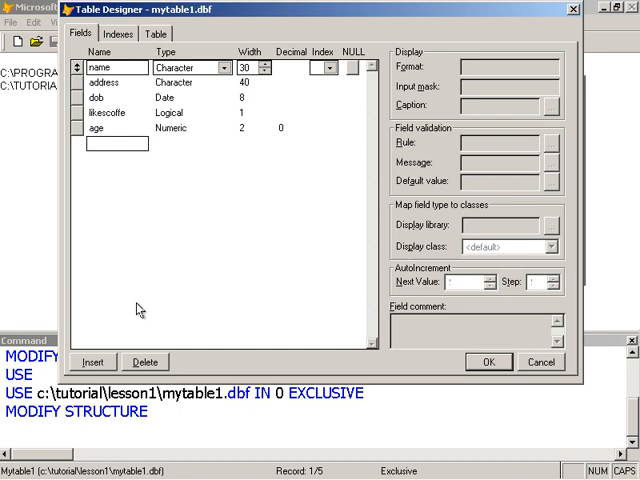
pyautogui.moveTo(118, 122)
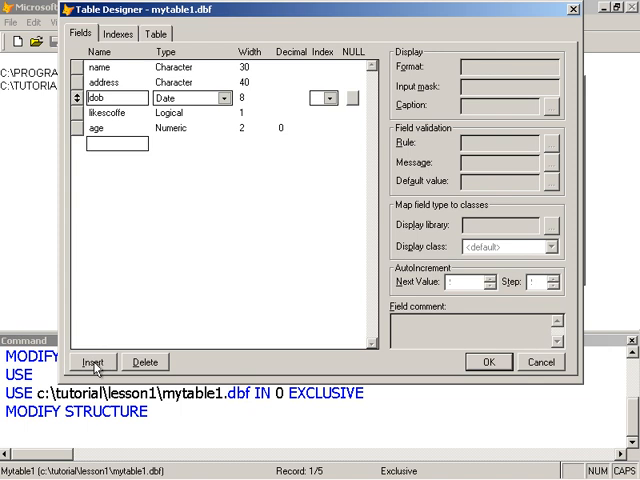
# Insert city, state and zip character fields before dob and accept the structure
pyautogui.click(92, 360)
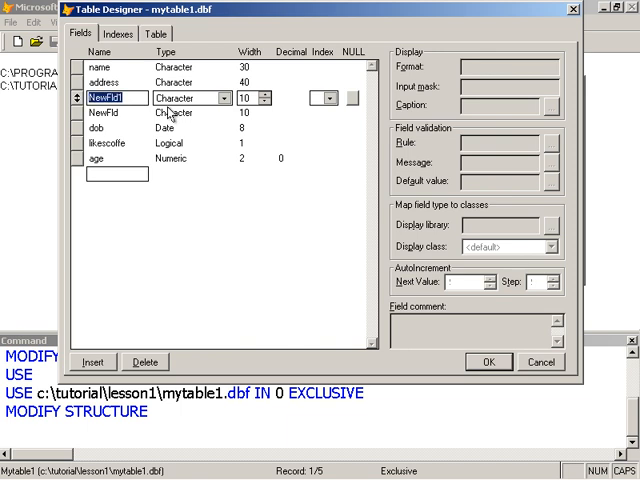
pyautogui.write('city')
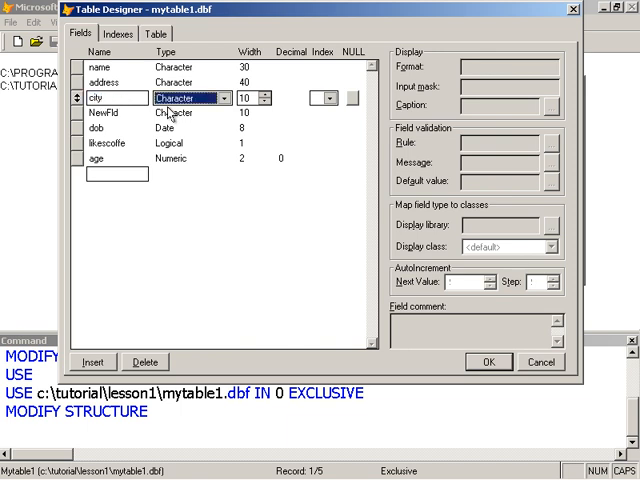
pyautogui.click(264, 96)
pyautogui.write('state')
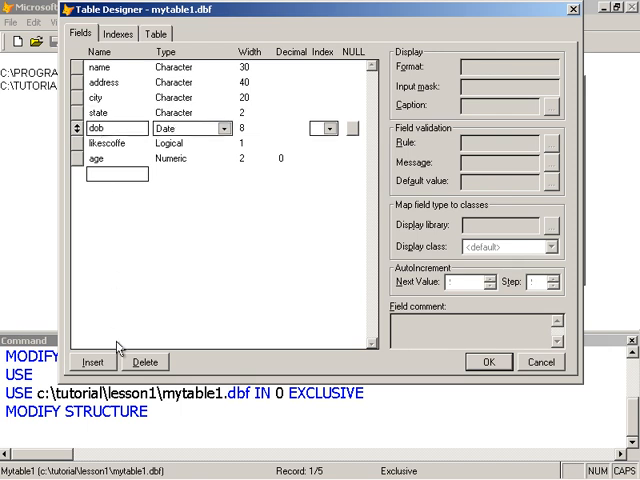
pyautogui.click(90, 362)
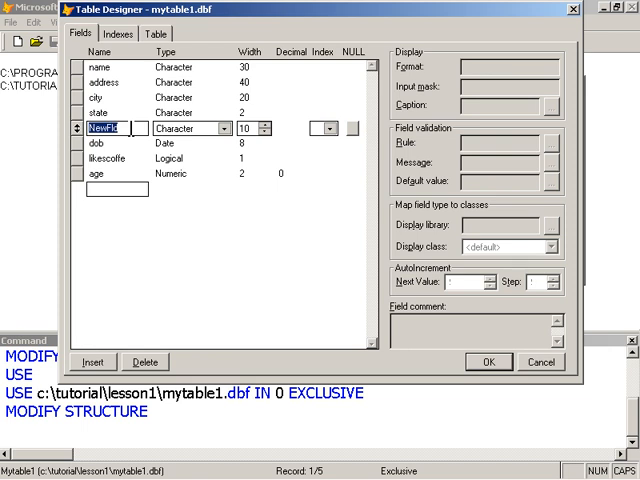
pyautogui.write('zip')
pyautogui.click(254, 128)
pyautogui.write('5')
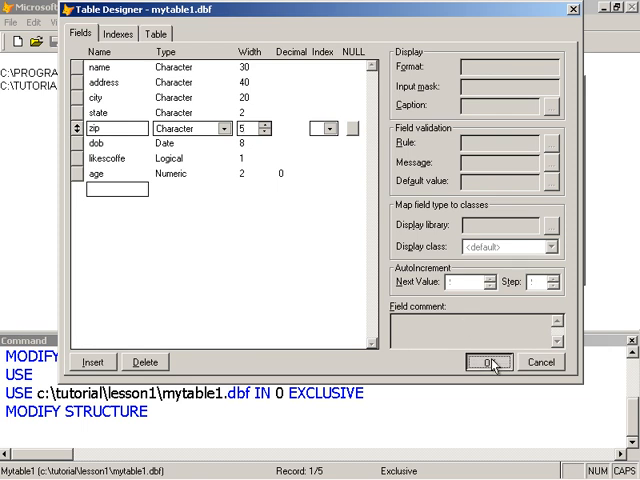
pyautogui.click(488, 362)
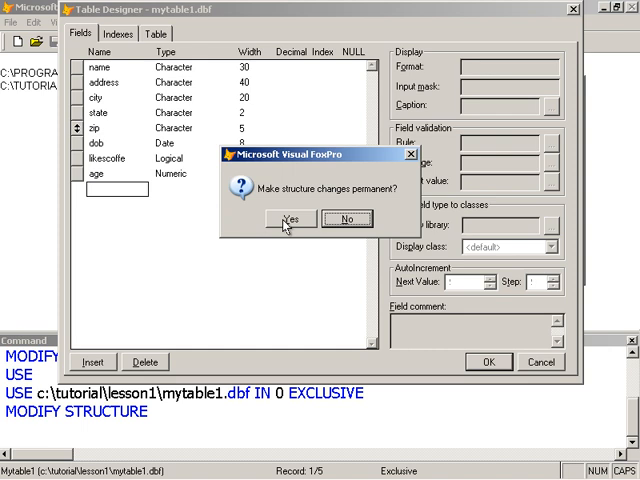
# Confirm Yes to make mytable1's structure changes permanent
pyautogui.click(288, 218)
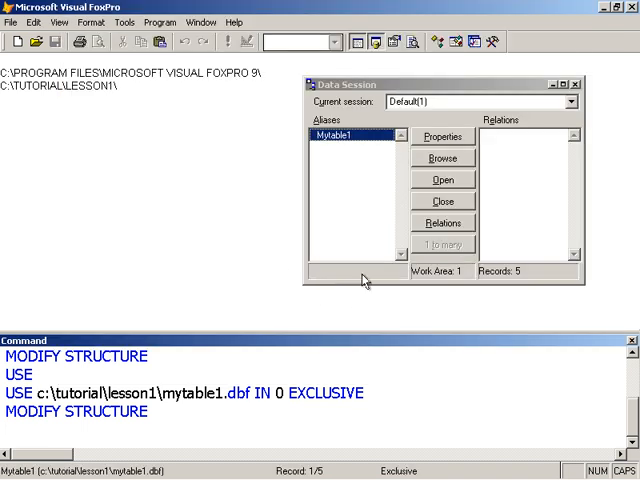
pyautogui.moveTo(430, 158)
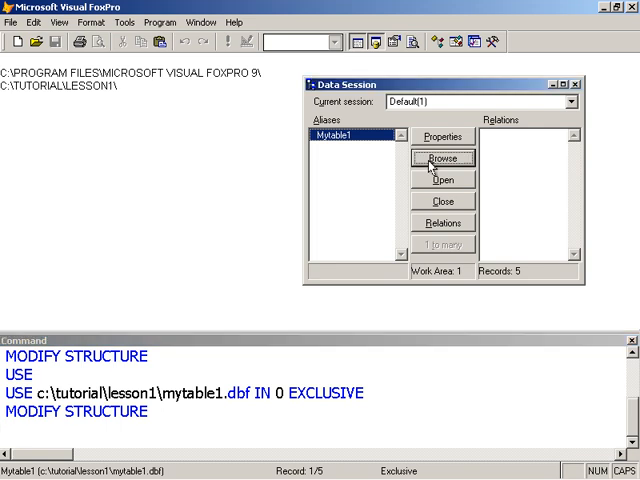
# Browse mytable1 and fill the first record with city NEW YORK, state NY, zip 12112
pyautogui.click(444, 158)
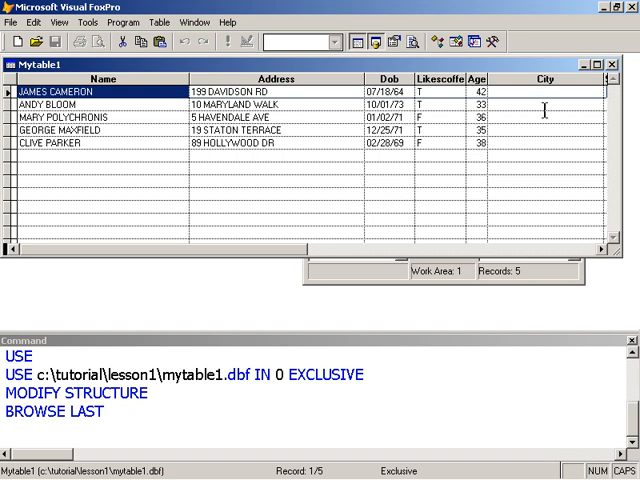
pyautogui.hscroll(3)
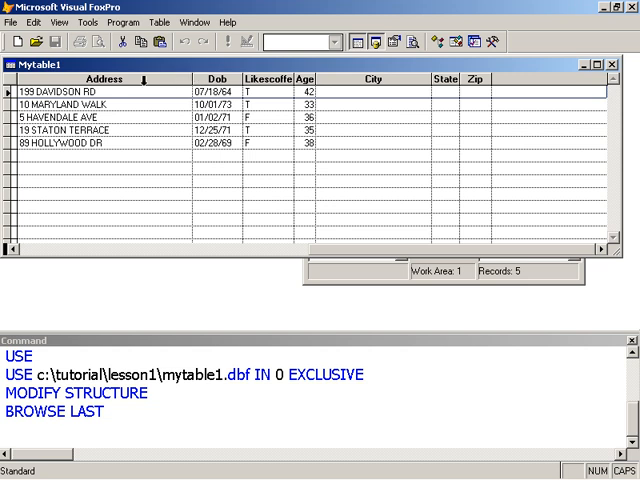
pyautogui.moveTo(136, 176)
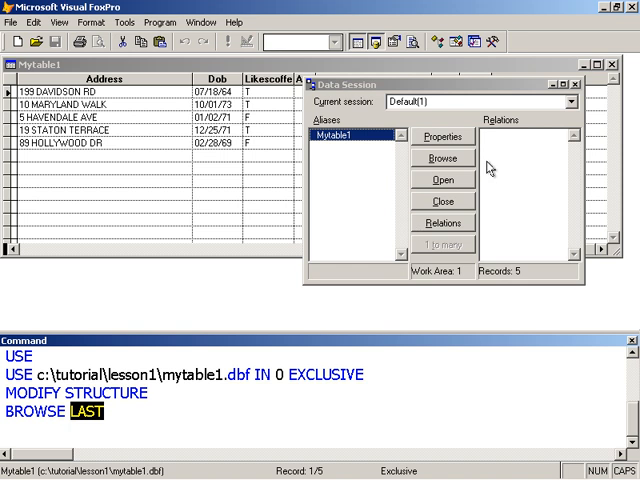
pyautogui.moveTo(232, 416)
pyautogui.write('BROWSE')
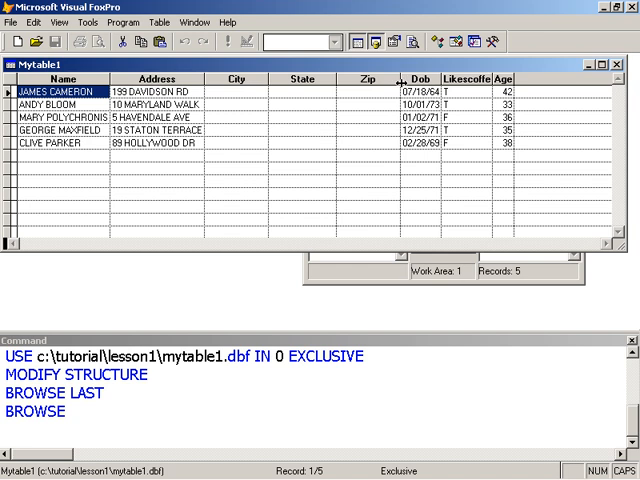
pyautogui.click(252, 92)
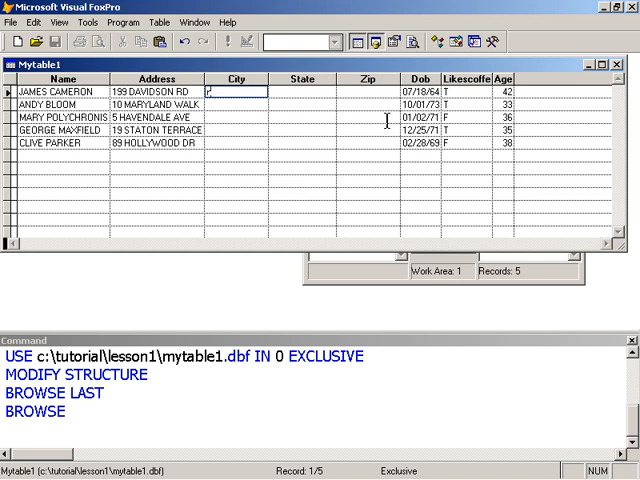
pyautogui.write('NEW YORK')
pyautogui.click(302, 92)
pyautogui.write('NY')
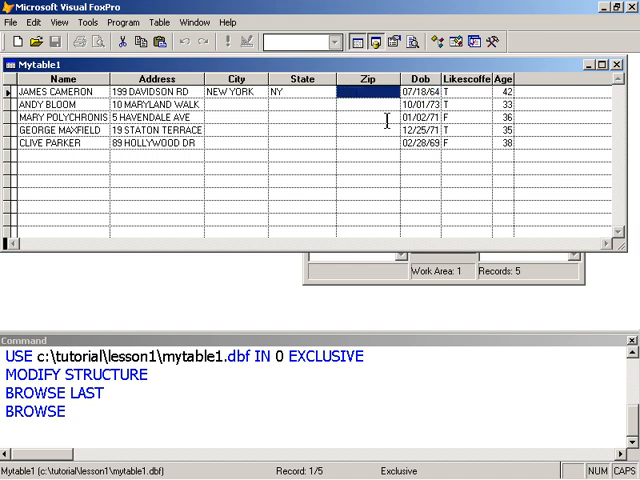
pyautogui.write('14')
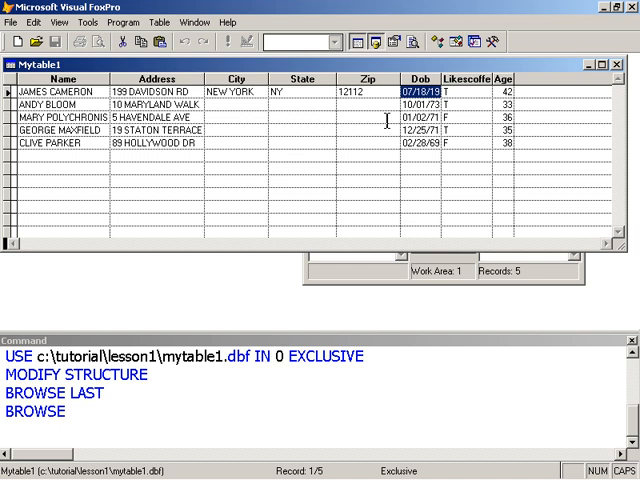
pyautogui.click(368, 88)
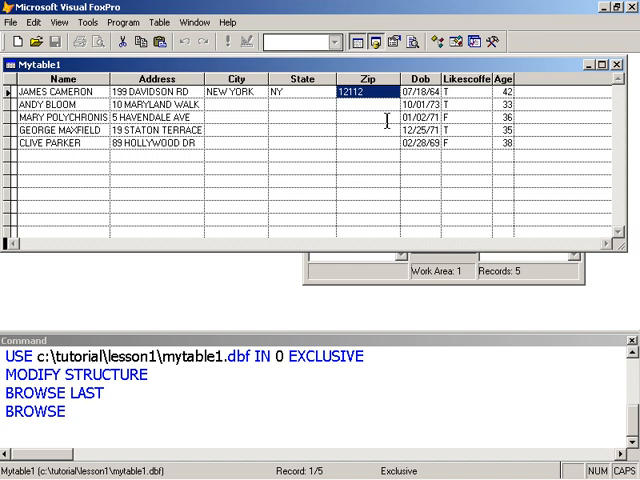
pyautogui.click(430, 88)
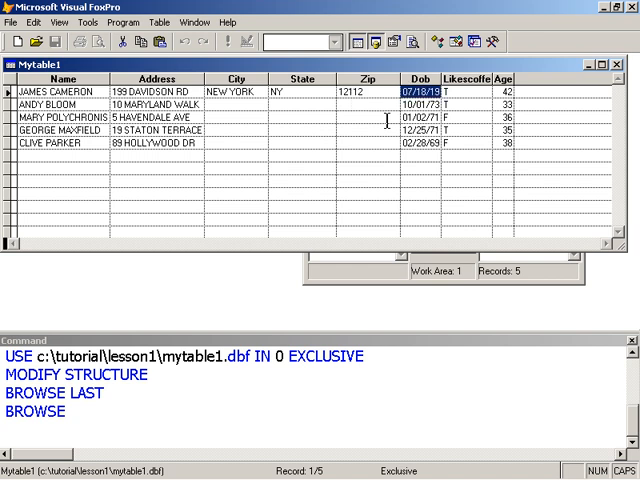
pyautogui.click(300, 92)
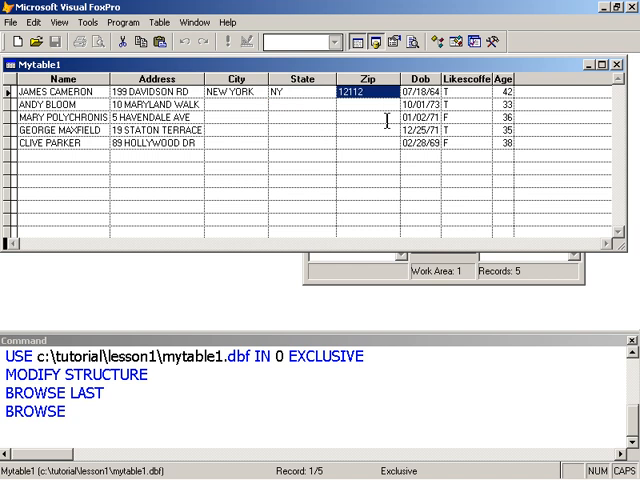
pyautogui.click(60, 90)
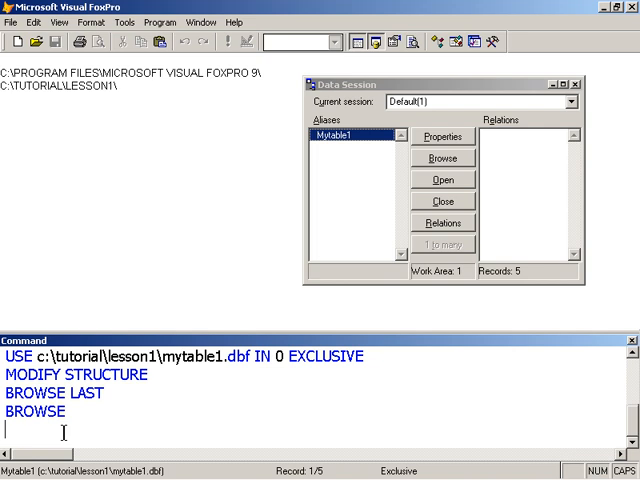
pyautogui.write('c')
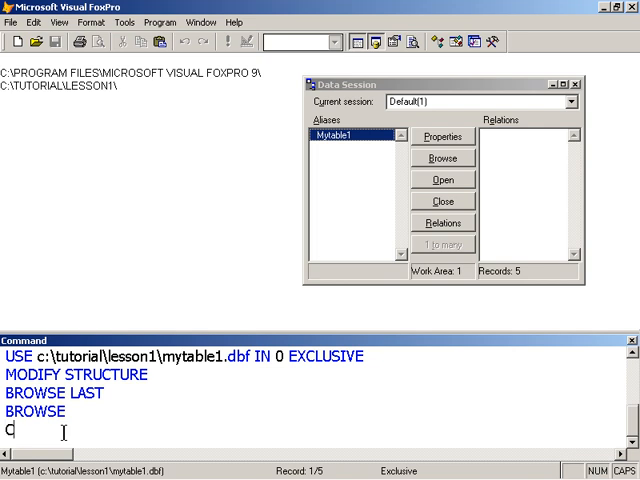
pyautogui.write('HANGE')
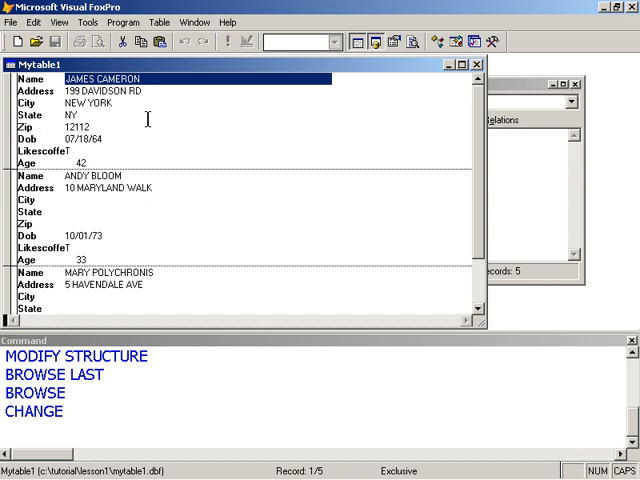
pyautogui.click(76, 212)
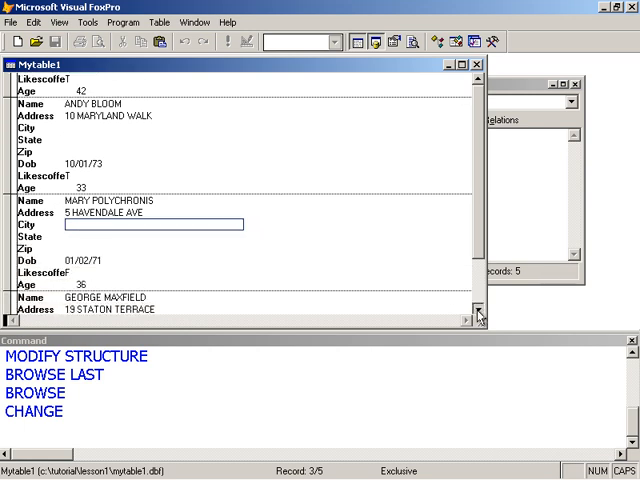
pyautogui.scroll(-3)
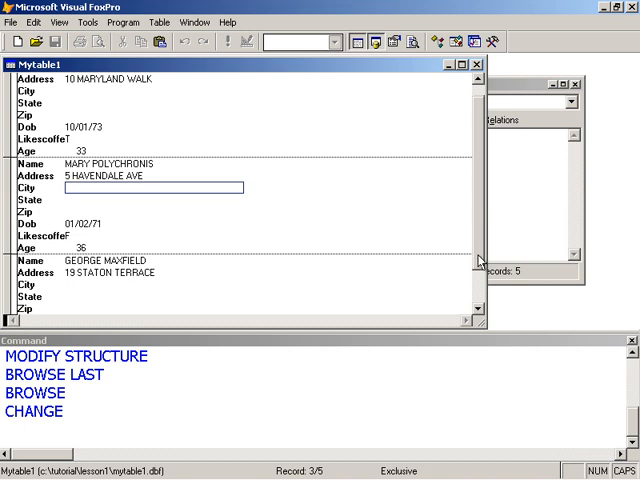
pyautogui.scroll(3)
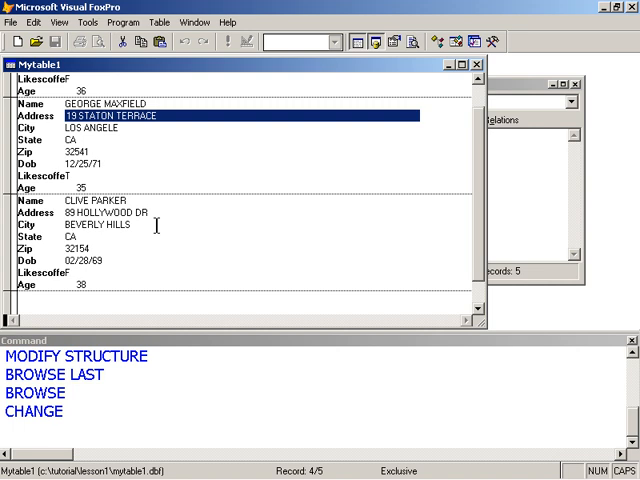
pyautogui.click(120, 104)
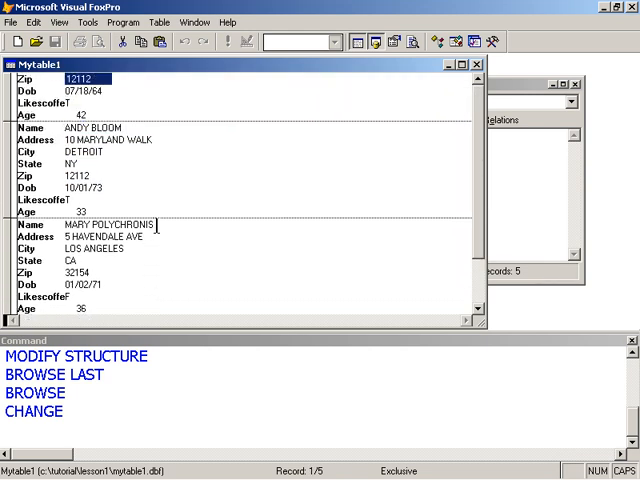
pyautogui.moveTo(412, 176)
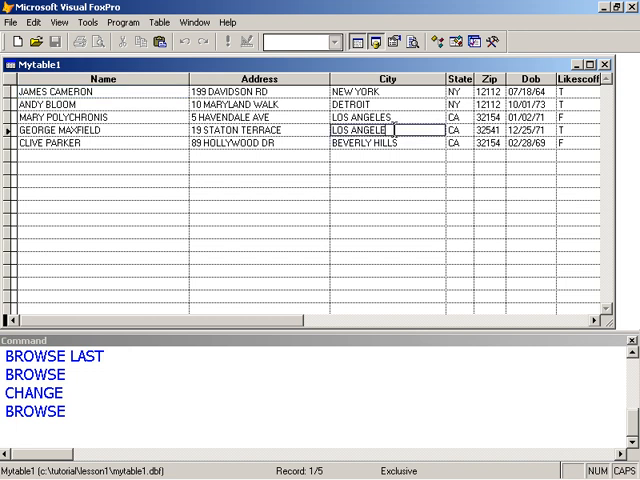
# Check the five records in the Browse grid through the Age column, then close it
pyautogui.click(390, 130)
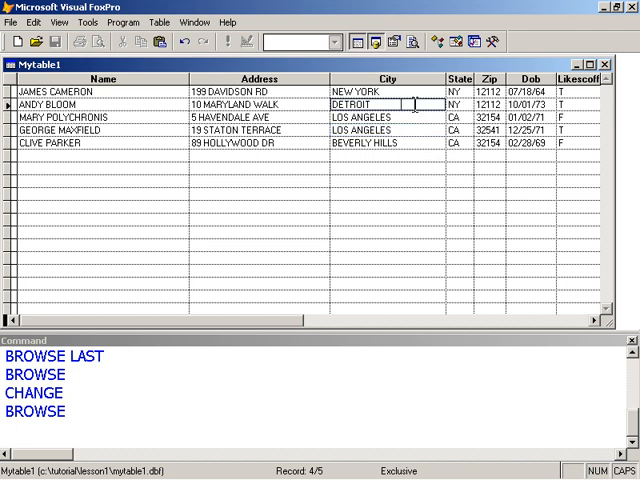
pyautogui.hscroll(3)
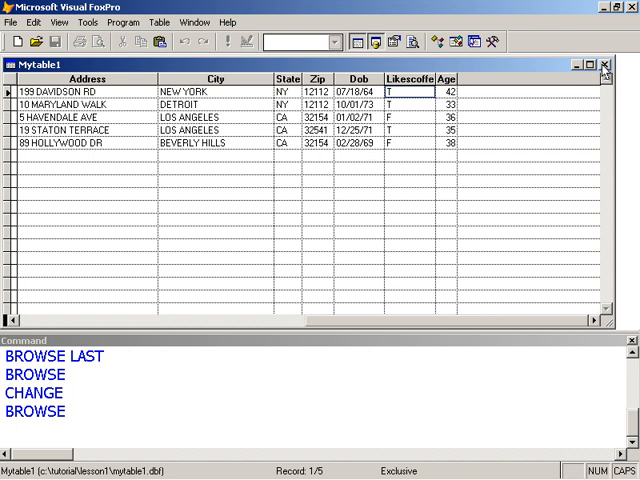
pyautogui.click(608, 64)
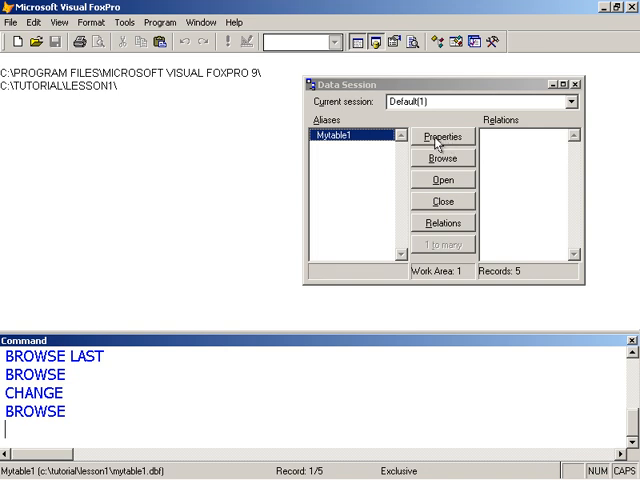
# Delete the age field from mytable1's structure in the Table Designer
pyautogui.click(442, 136)
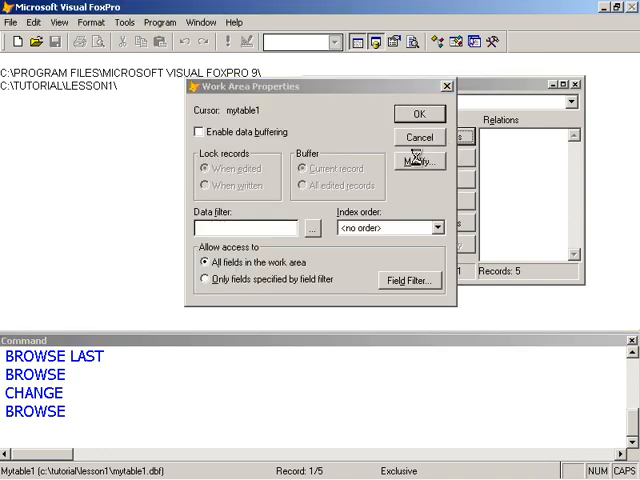
pyautogui.click(418, 160)
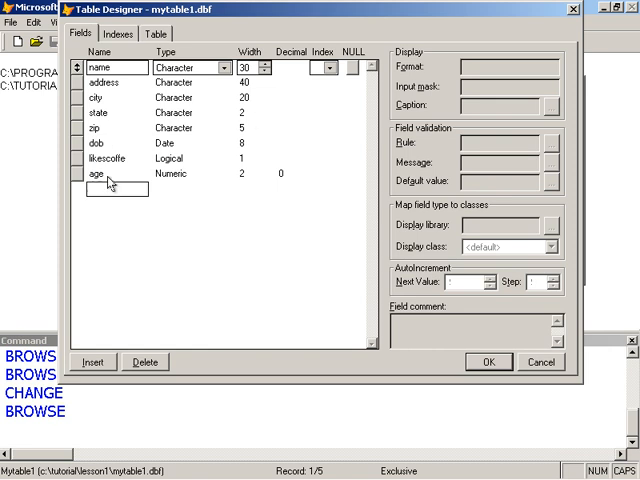
pyautogui.click(92, 172)
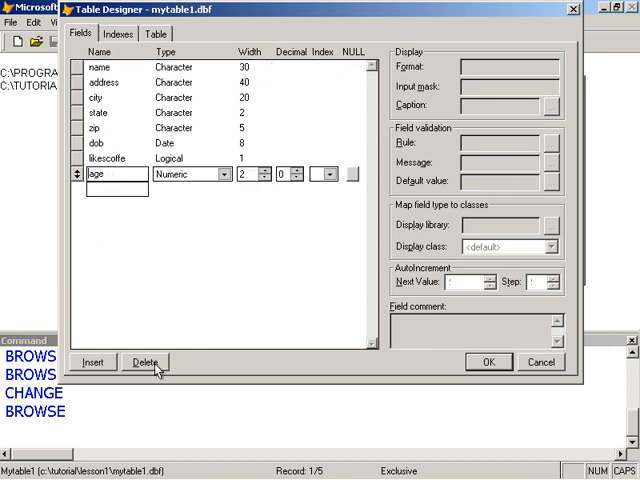
pyautogui.click(144, 362)
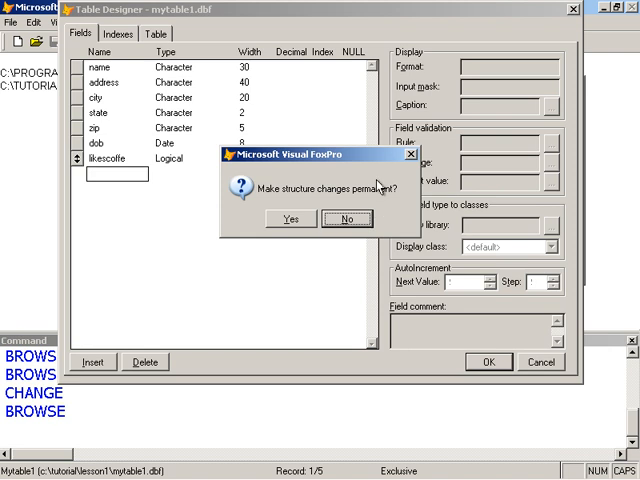
pyautogui.moveTo(284, 188)
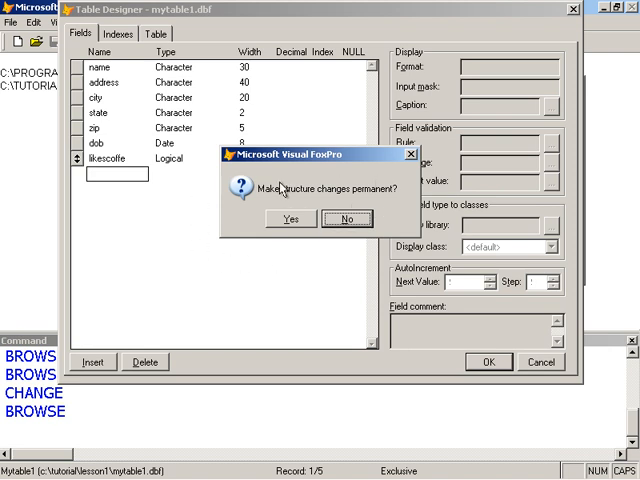
pyautogui.moveTo(304, 272)
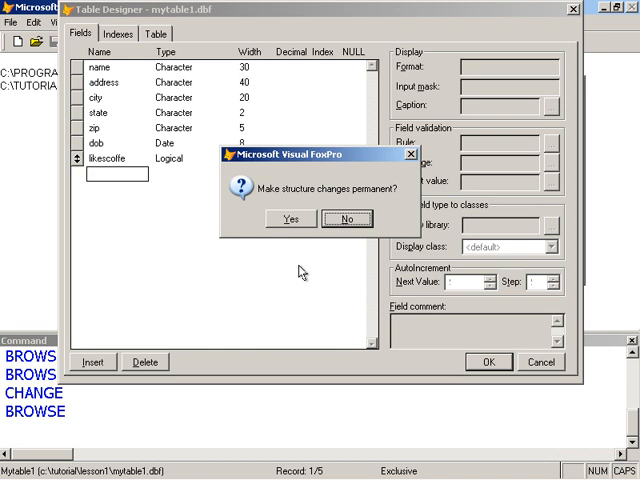
pyautogui.moveTo(130, 420)
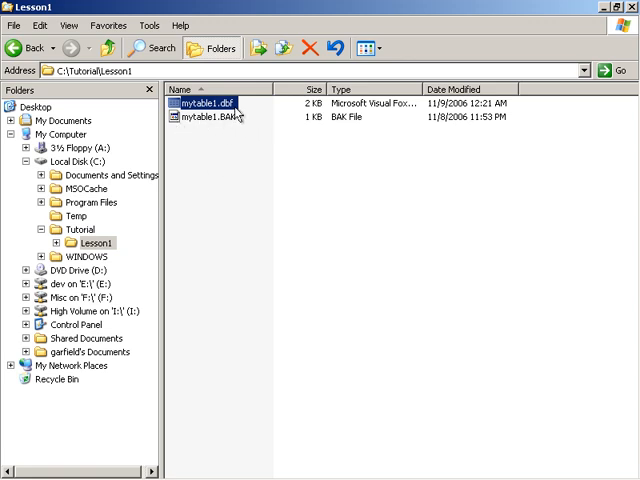
pyautogui.moveTo(210, 104)
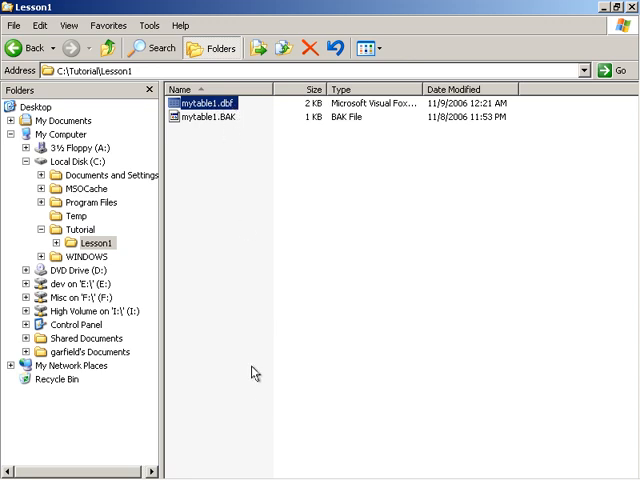
pyautogui.moveTo(208, 132)
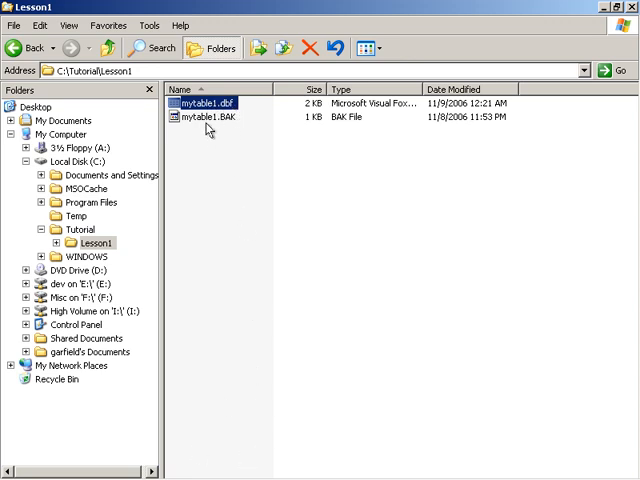
pyautogui.moveTo(232, 168)
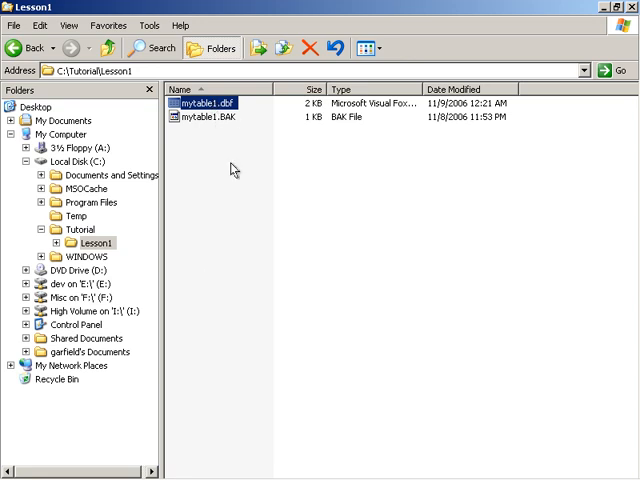
pyautogui.moveTo(232, 170)
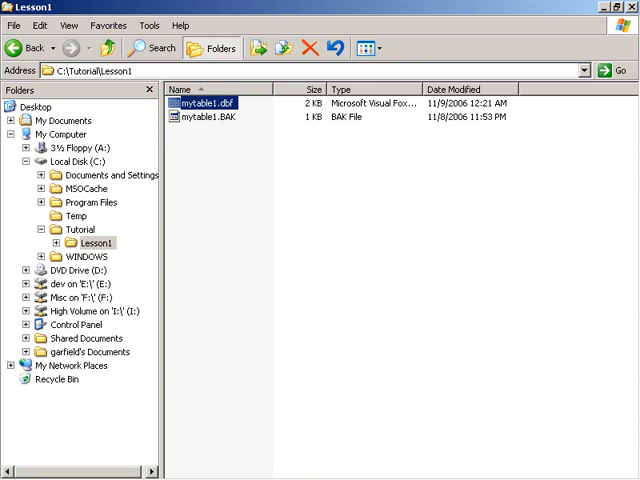
# Open mytable1.dbf from the Lesson1 folder, which now also holds mytable1.BAK
pyautogui.doubleClick(204, 104)
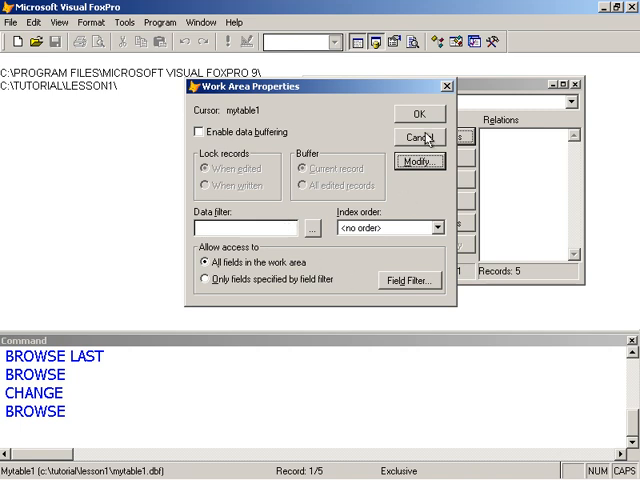
# Cancel Work Area Properties and browse mytable1's five records with addresses and no age column
pyautogui.click(420, 136)
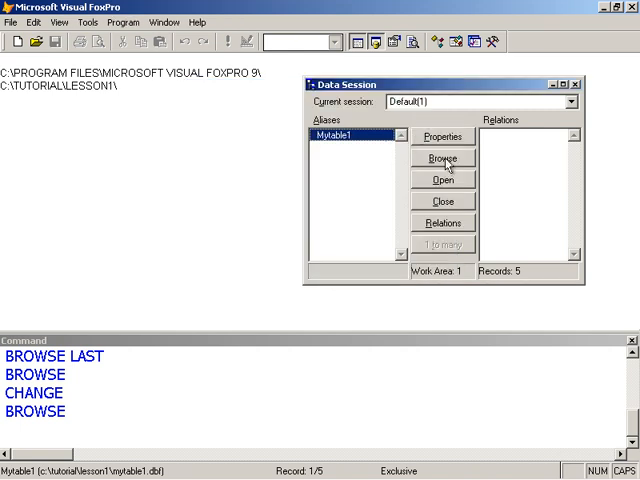
pyautogui.click(444, 158)
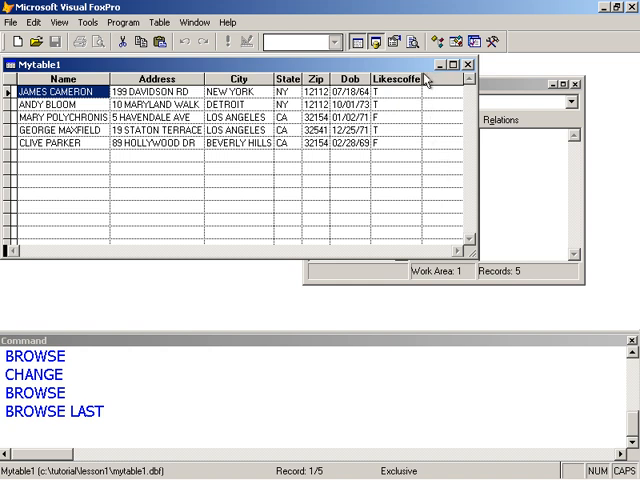
pyautogui.moveTo(468, 262)
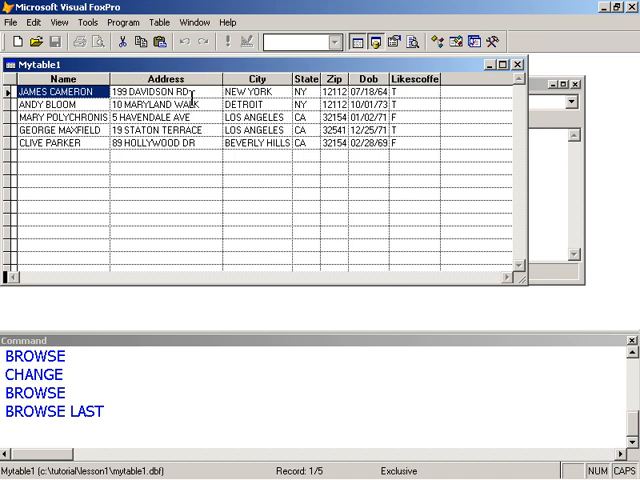
pyautogui.click(164, 154)
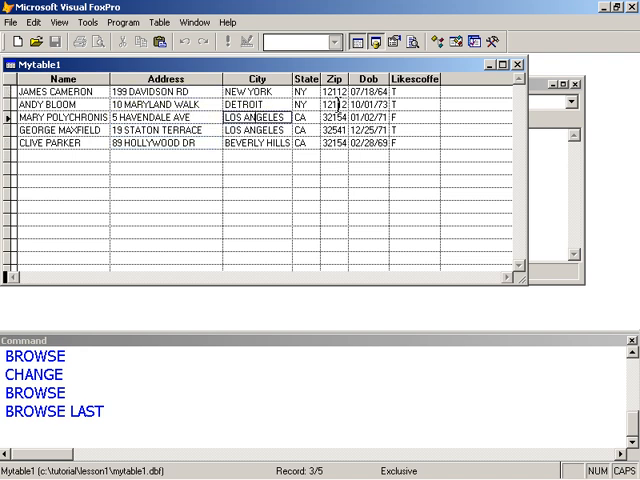
pyautogui.click(350, 128)
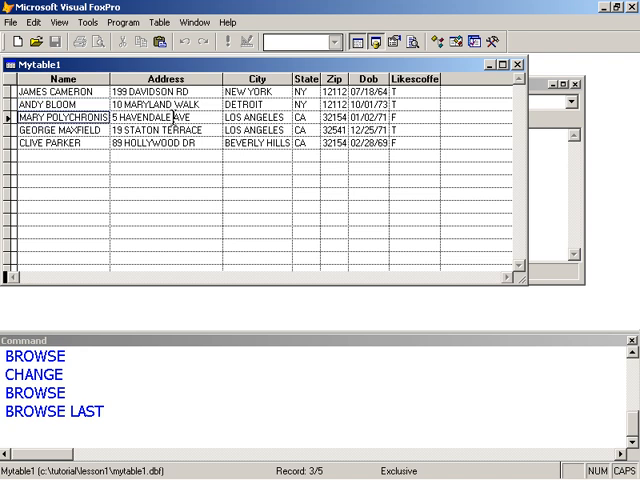
pyautogui.click(262, 130)
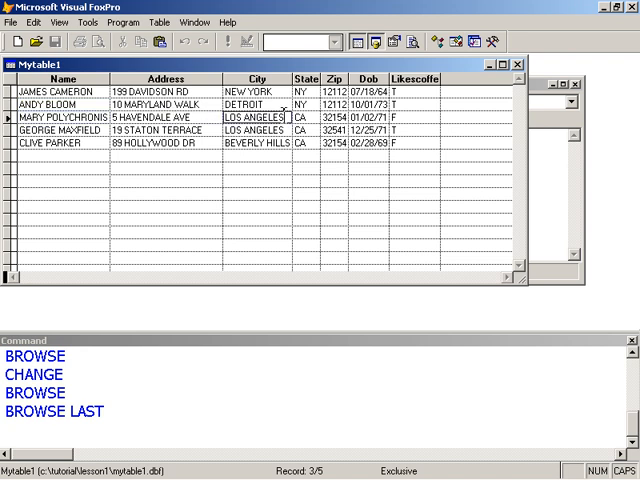